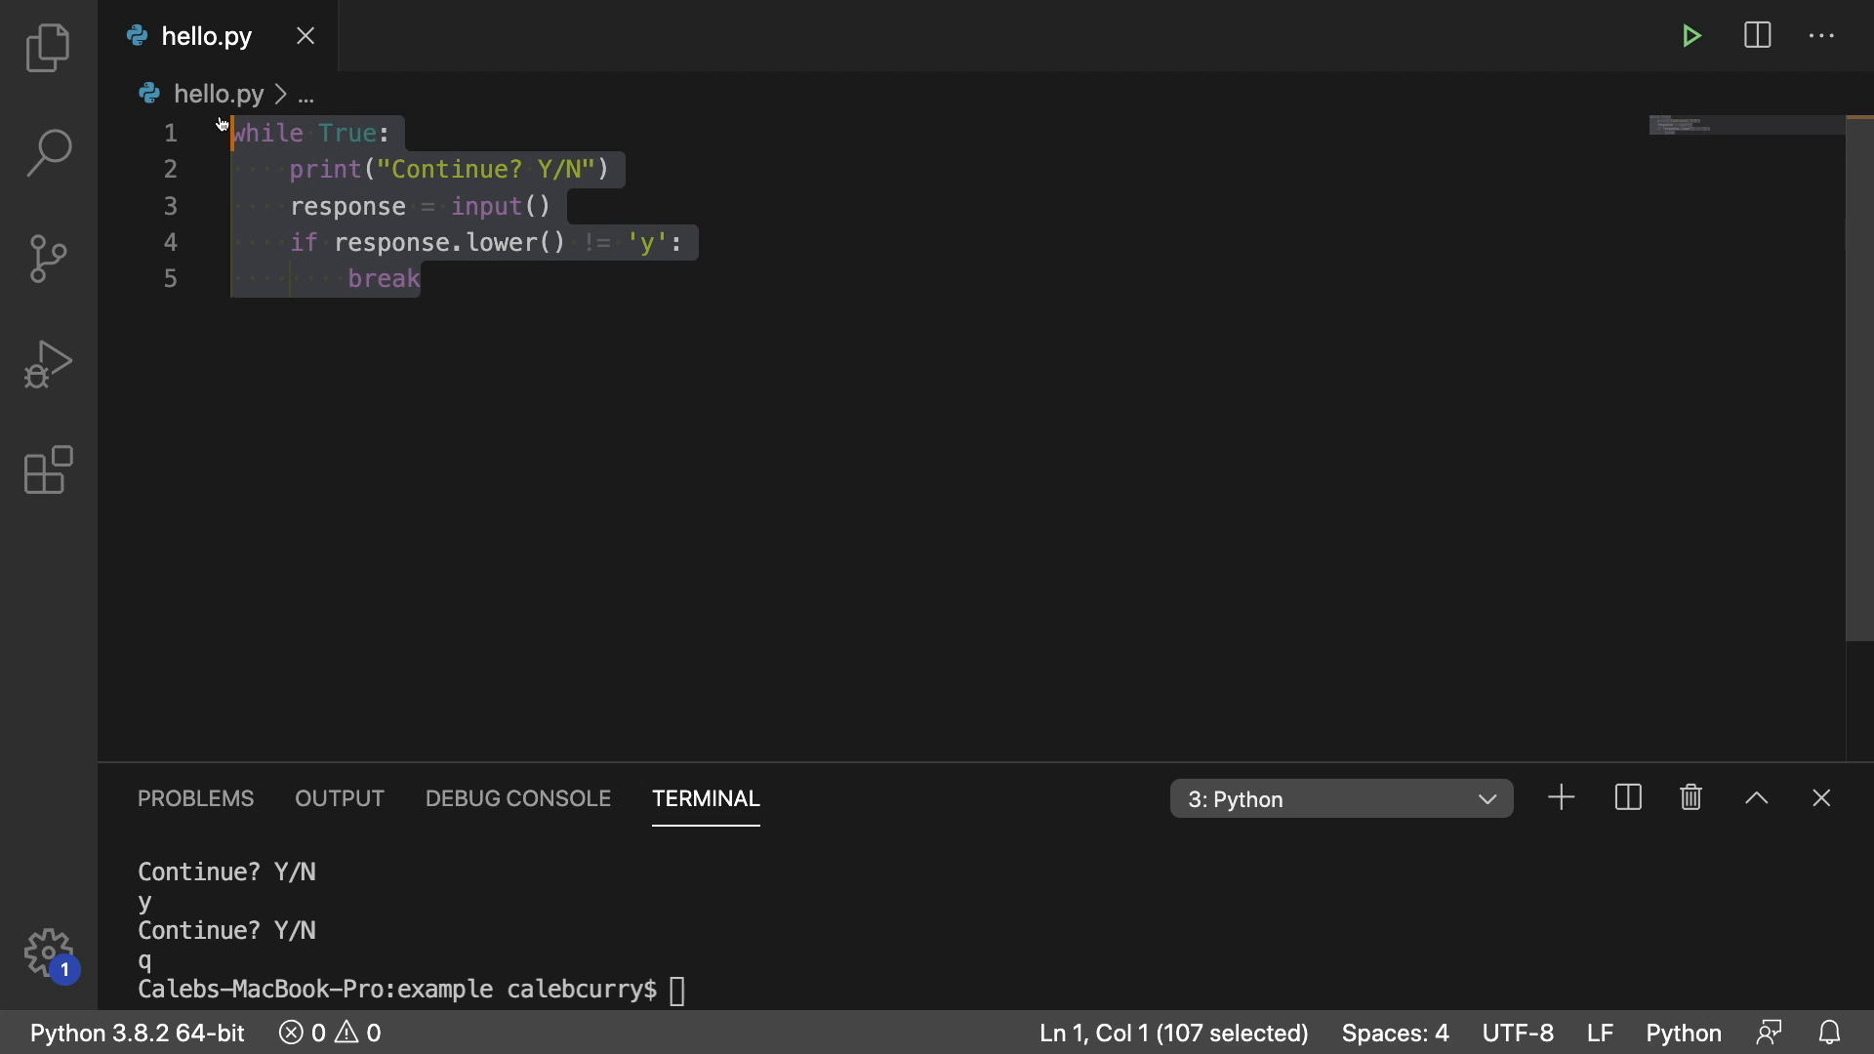
Place the cursor at the end of line 3 to insert blank lines before the y check
left_click(423, 279)
type("i")
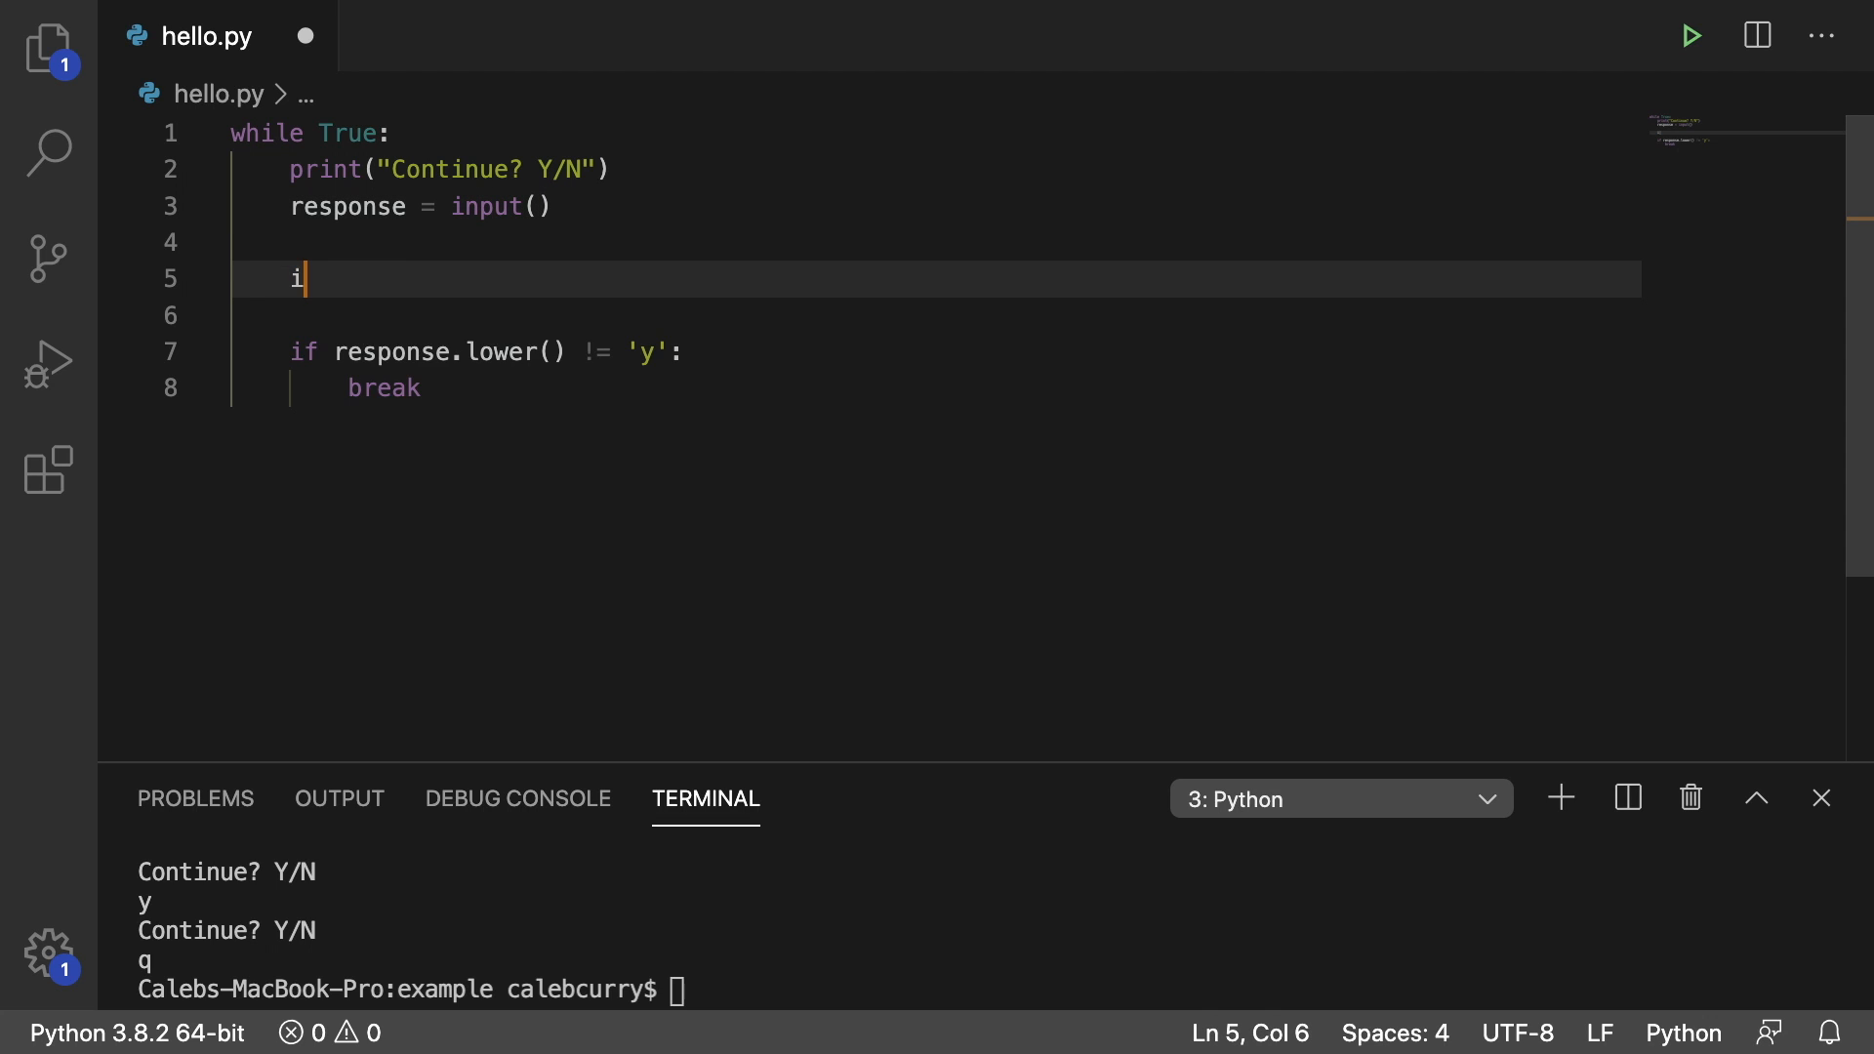
Add if response.islower(): with an indented print("It's lowercase") inside the loop
type("f respon")
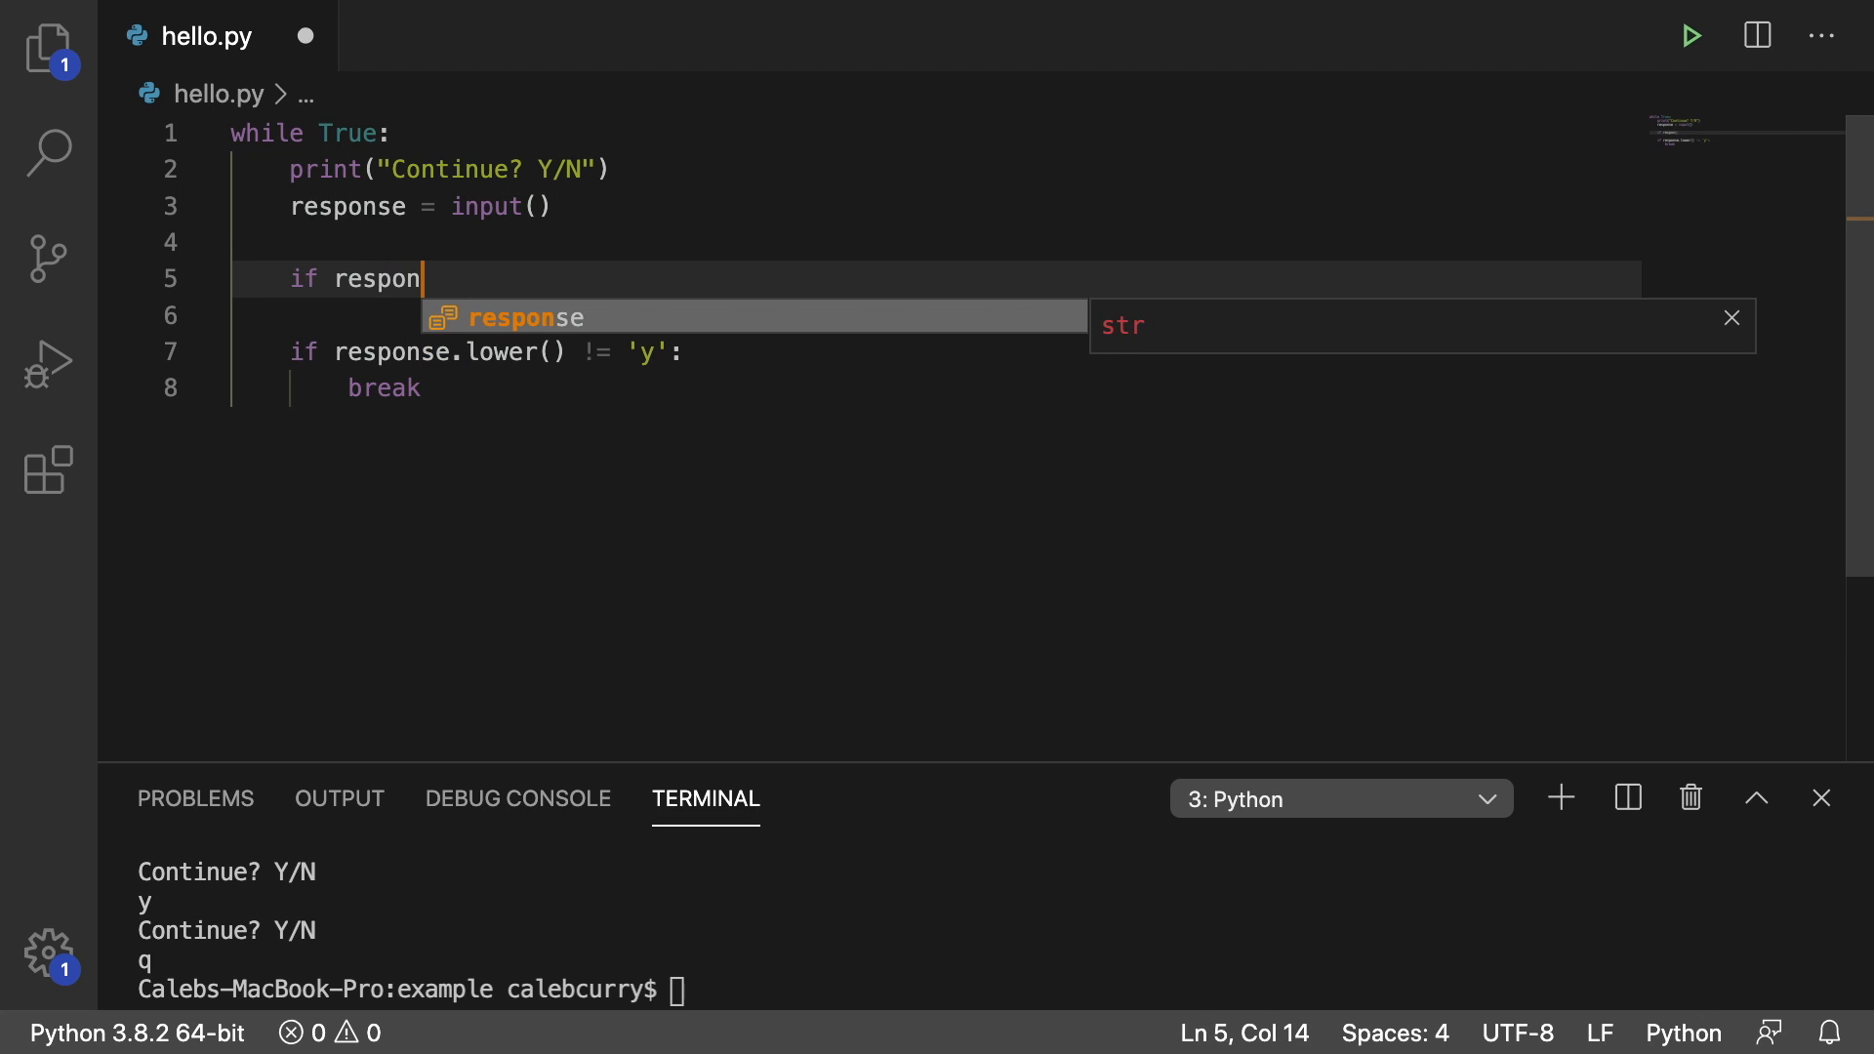
type("se.islower")
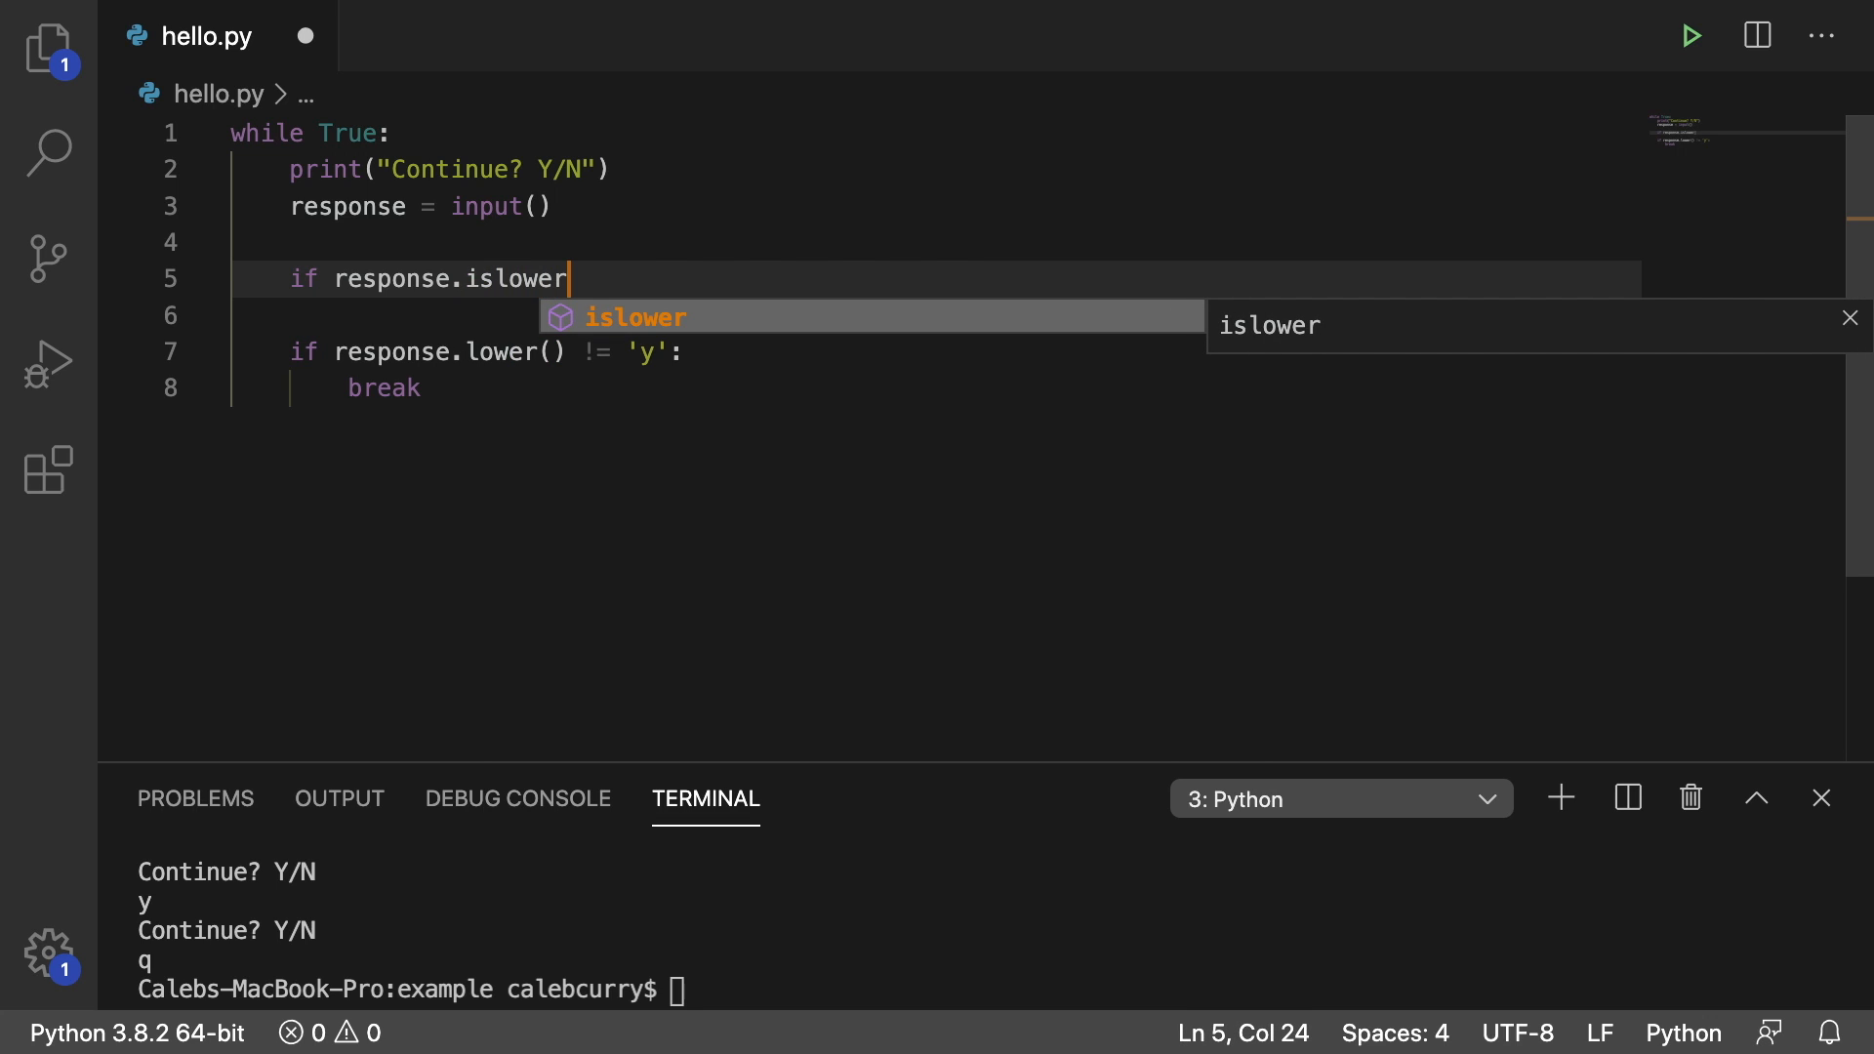
type("(")
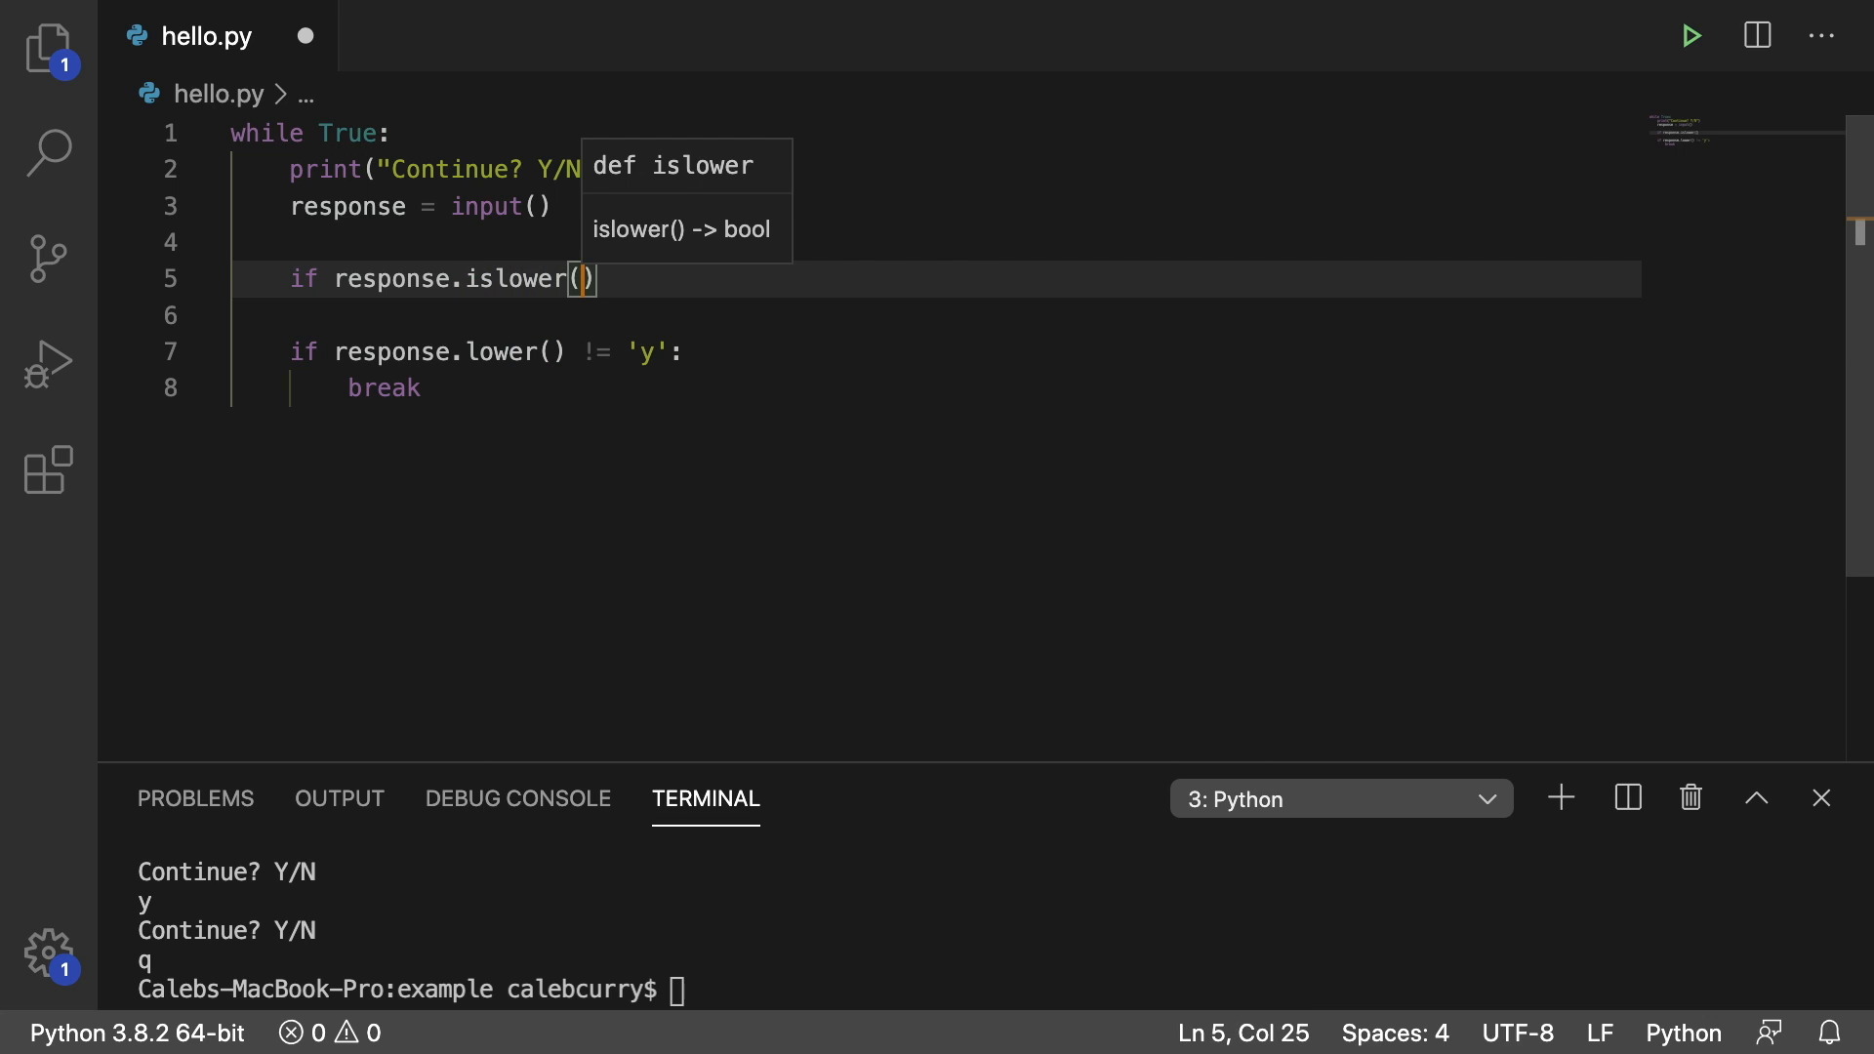
type(":")
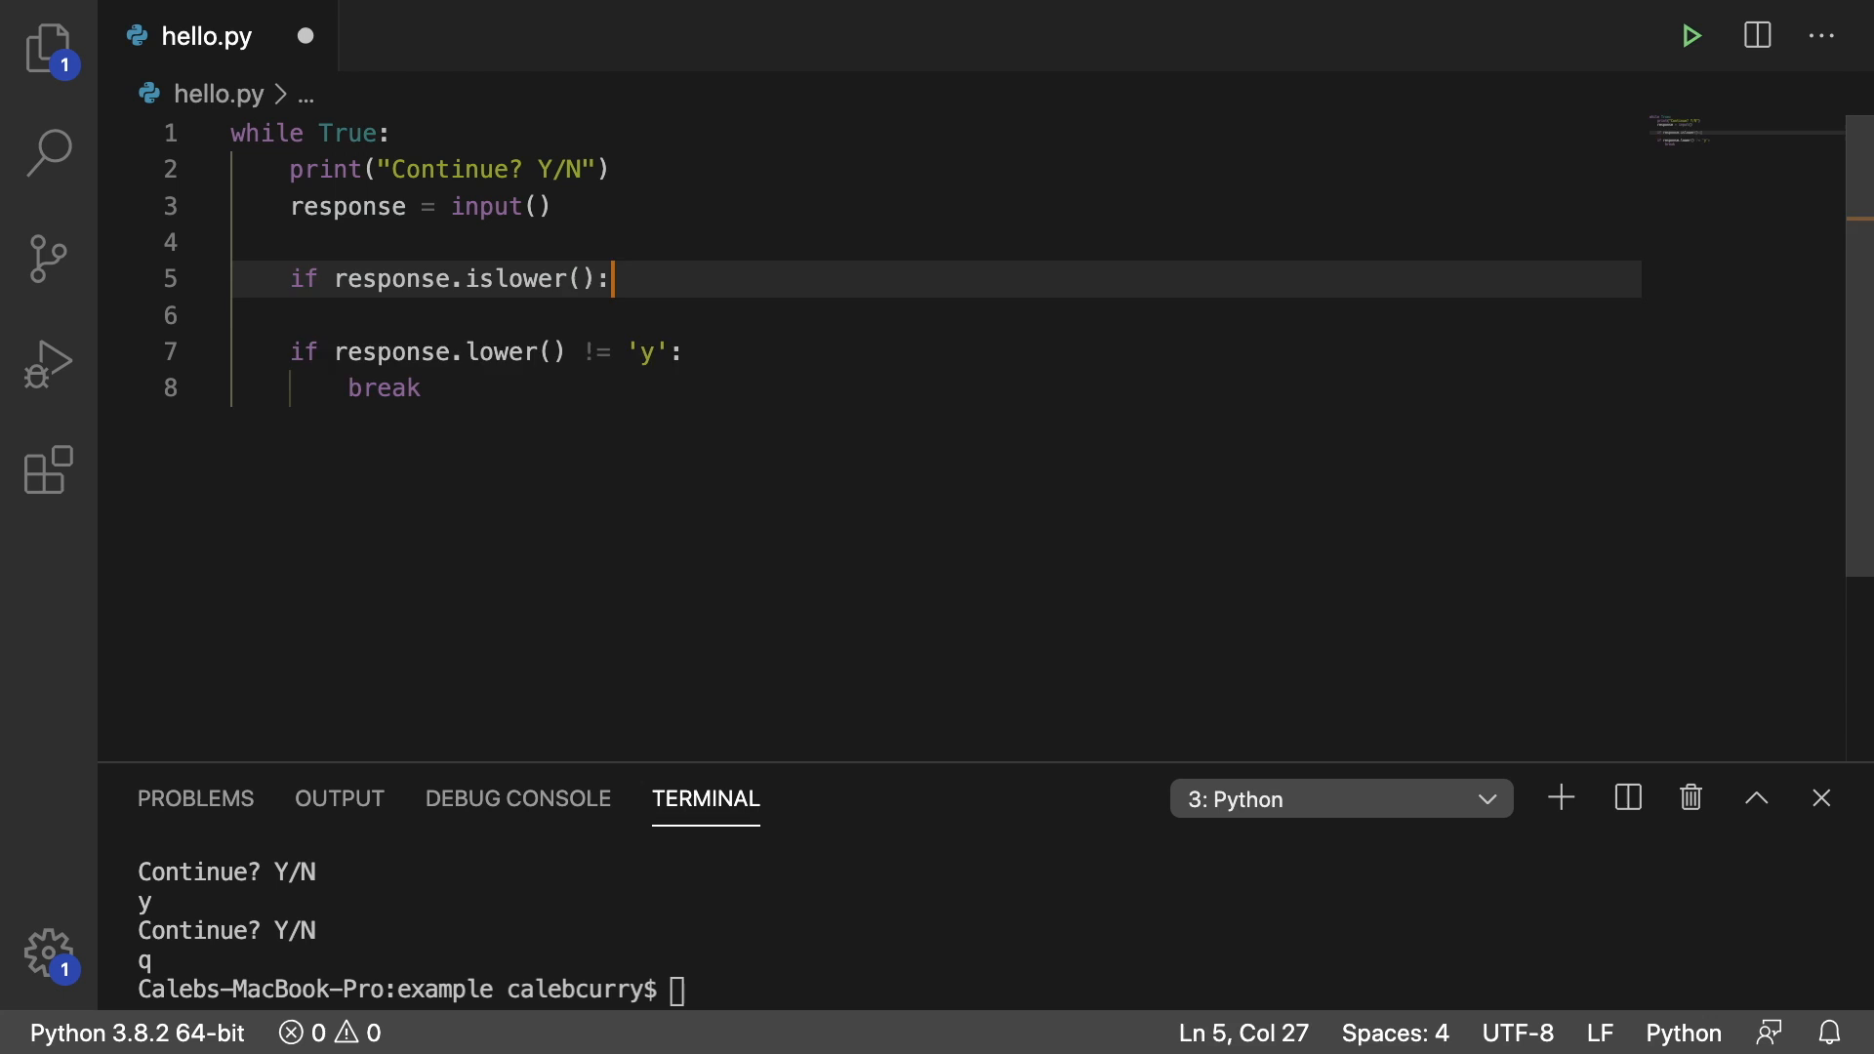
type("print(\"\")")
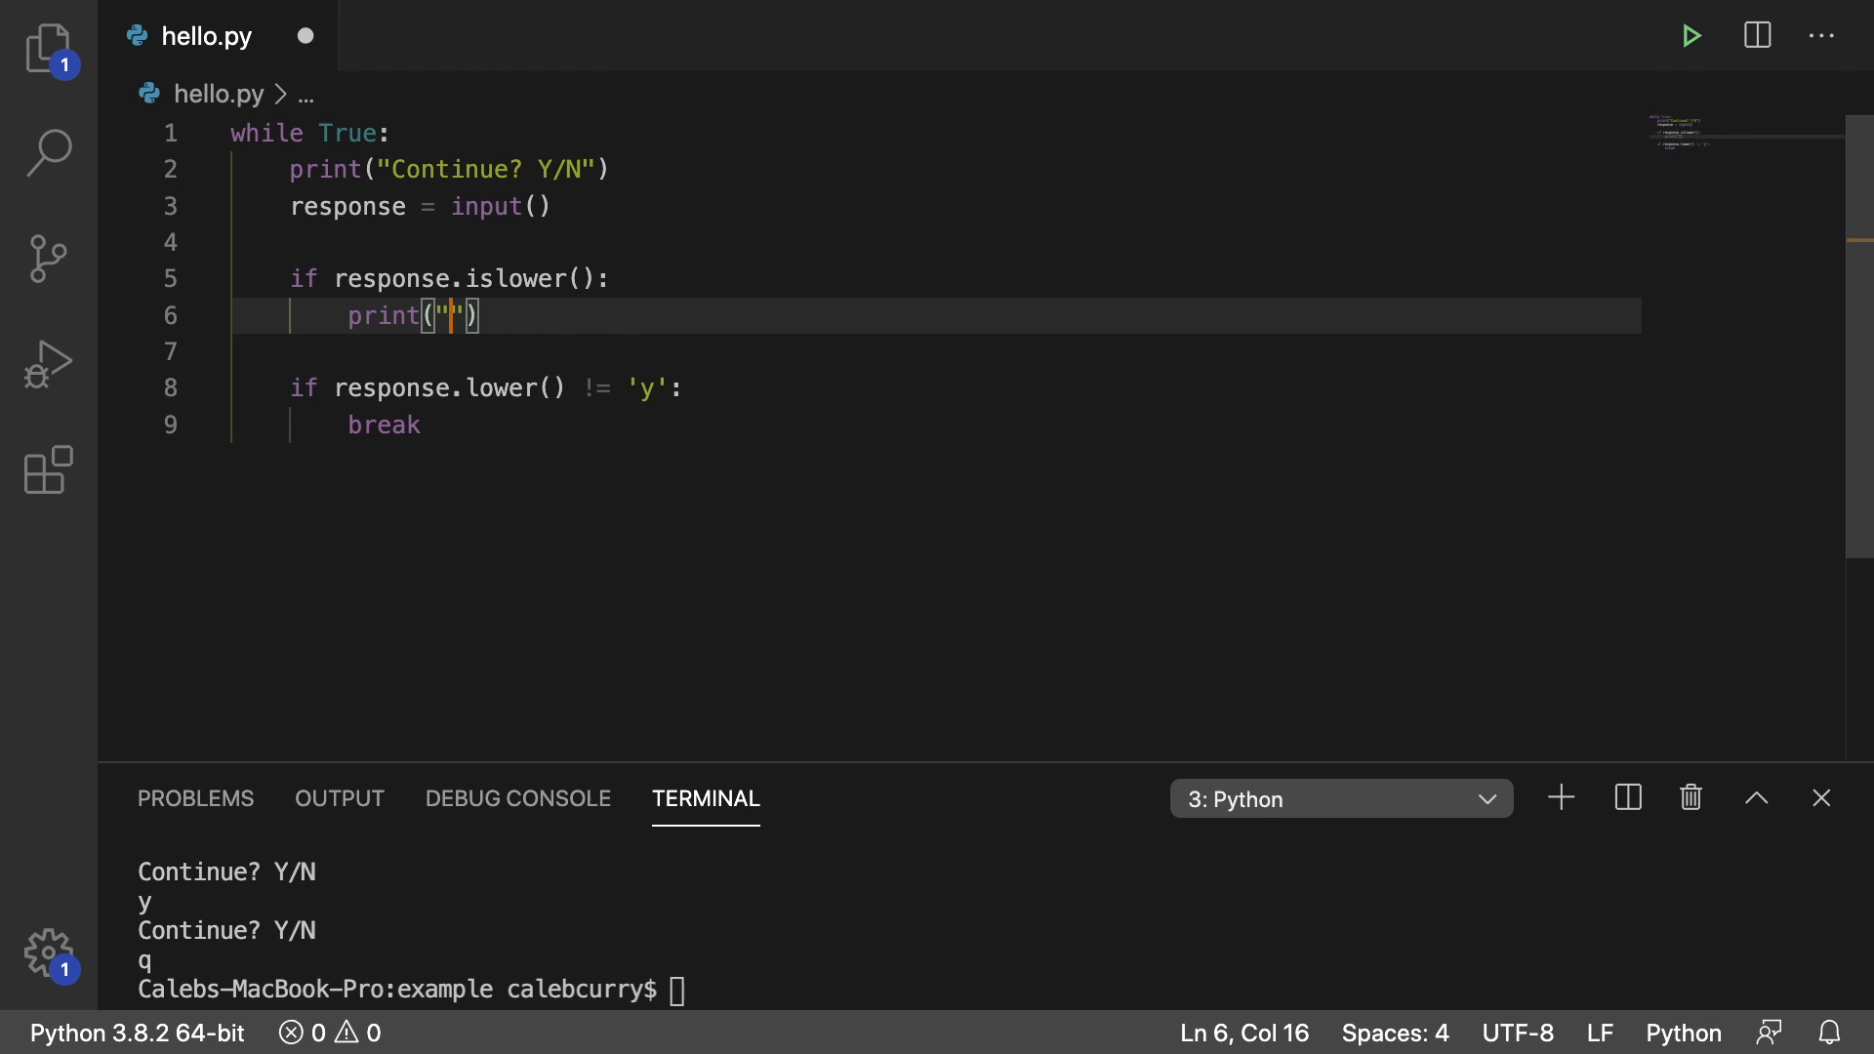
type("It's lowercase")
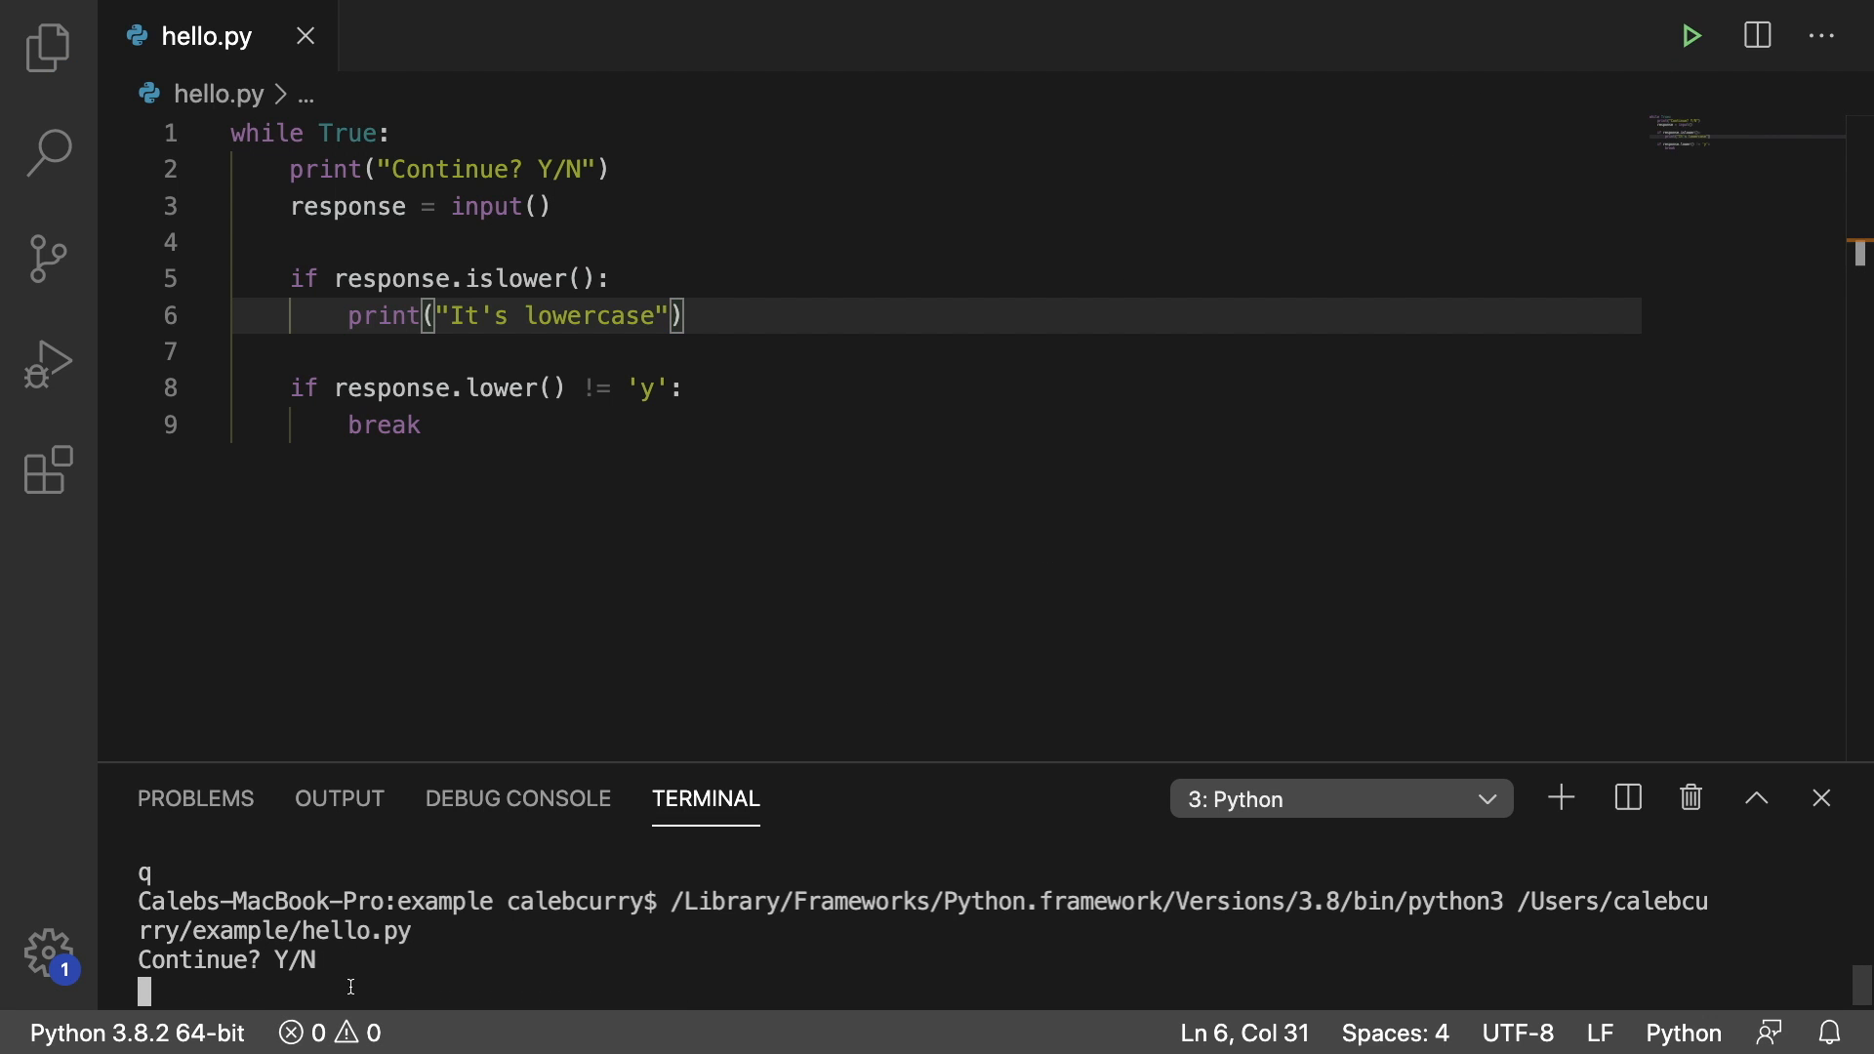
Answer y in the terminal, printing It's lowercase, then enter Y
type("y")
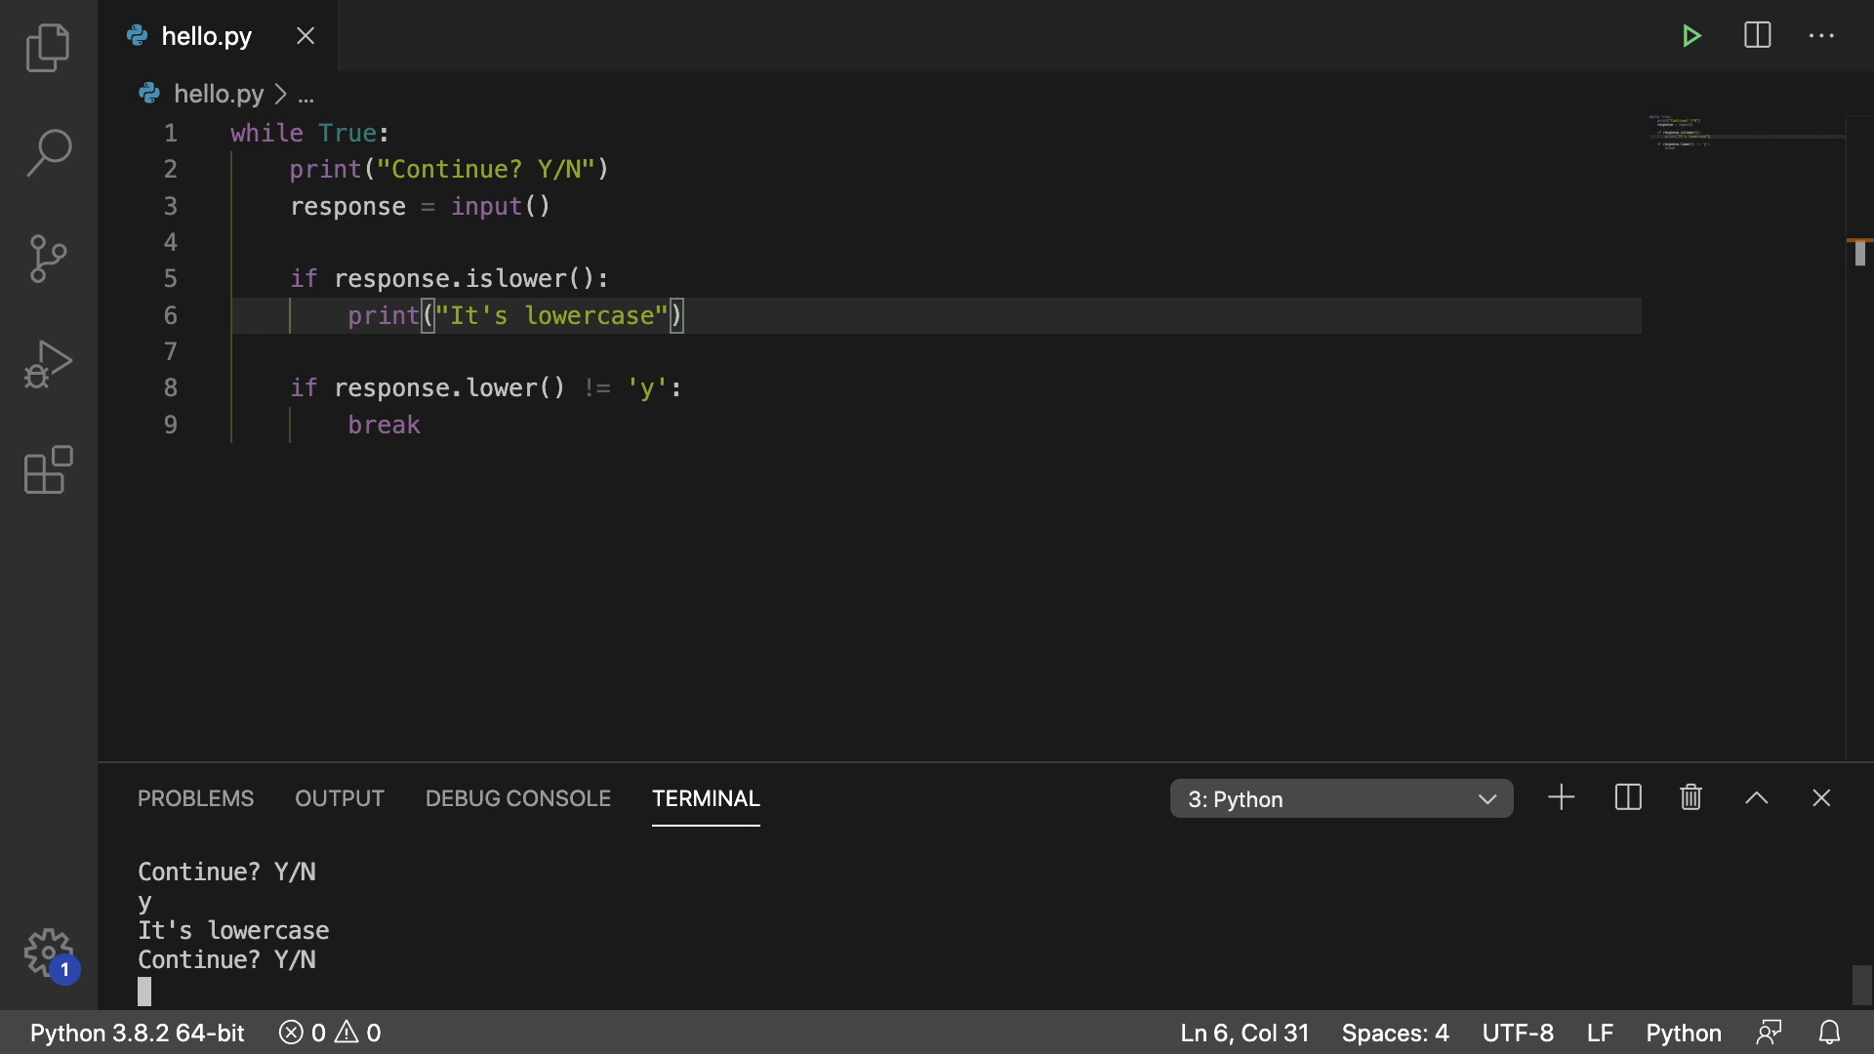
type("Y")
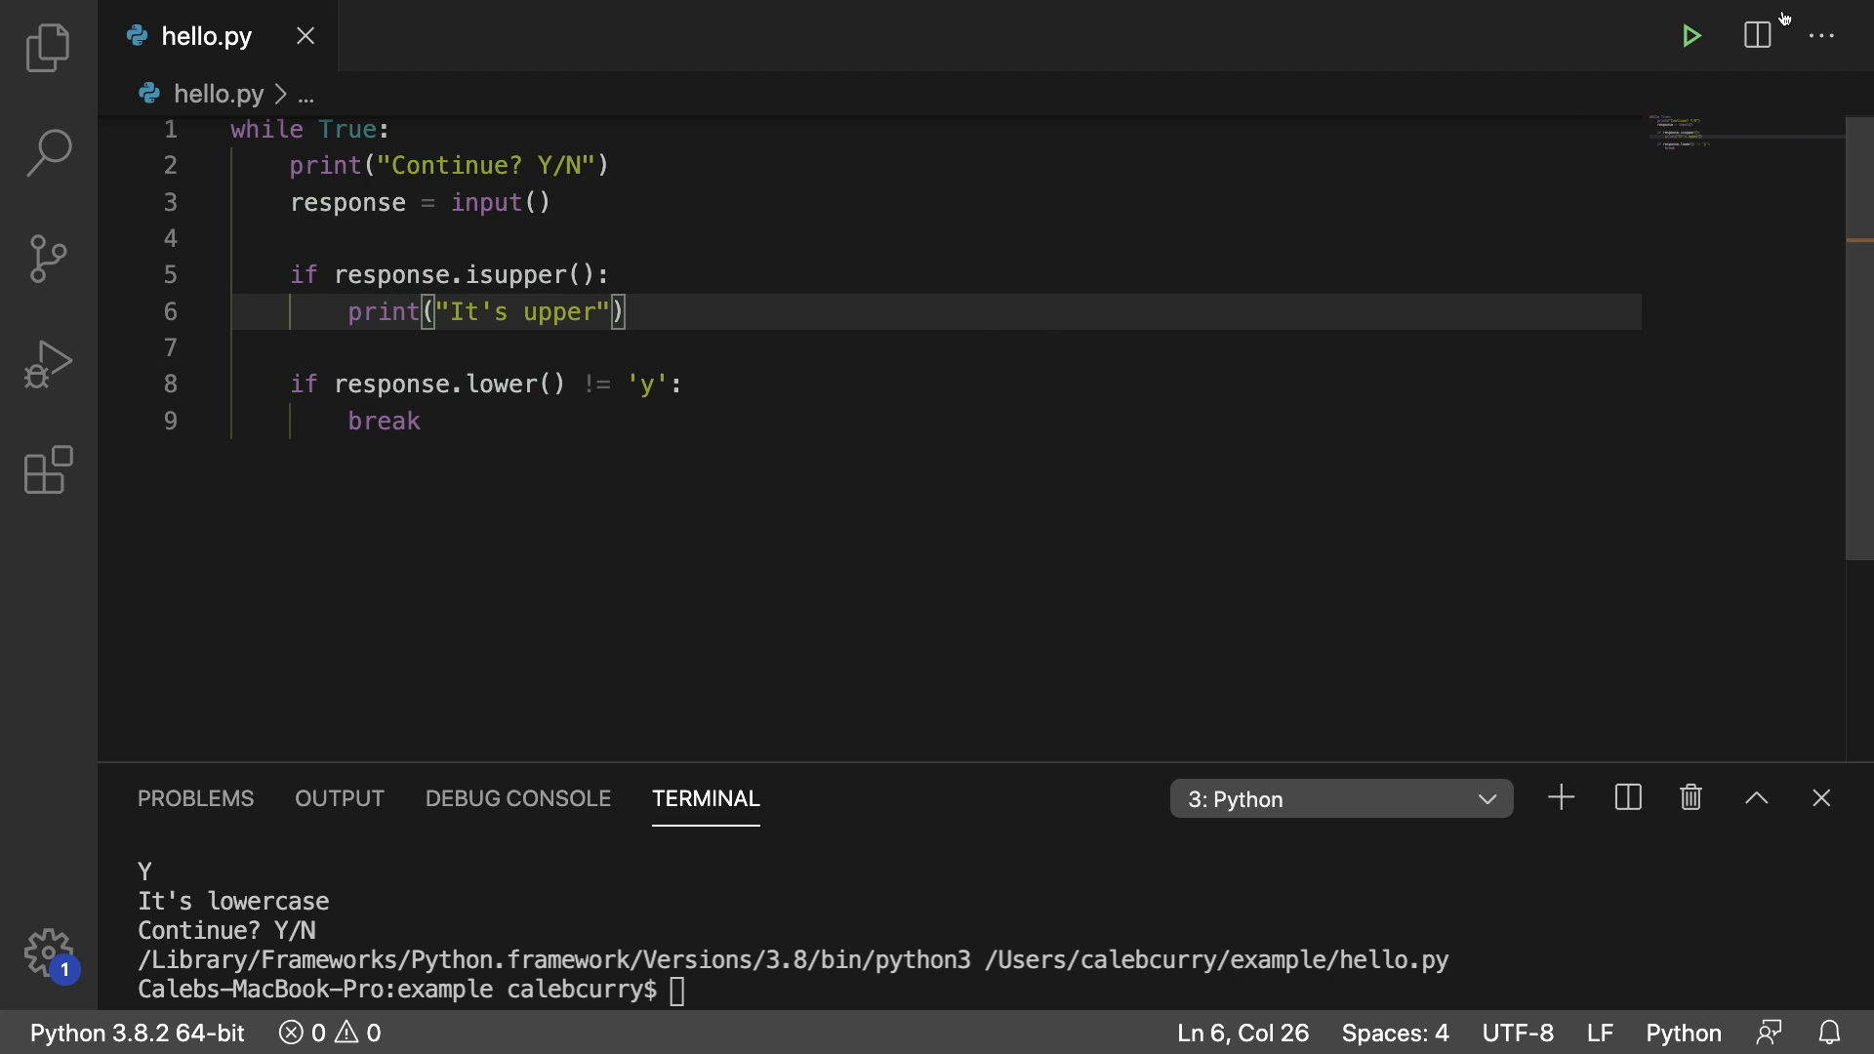
Run the isupper() version: Y prints It's upper, then Yes ends the loop
left_click(1688, 35)
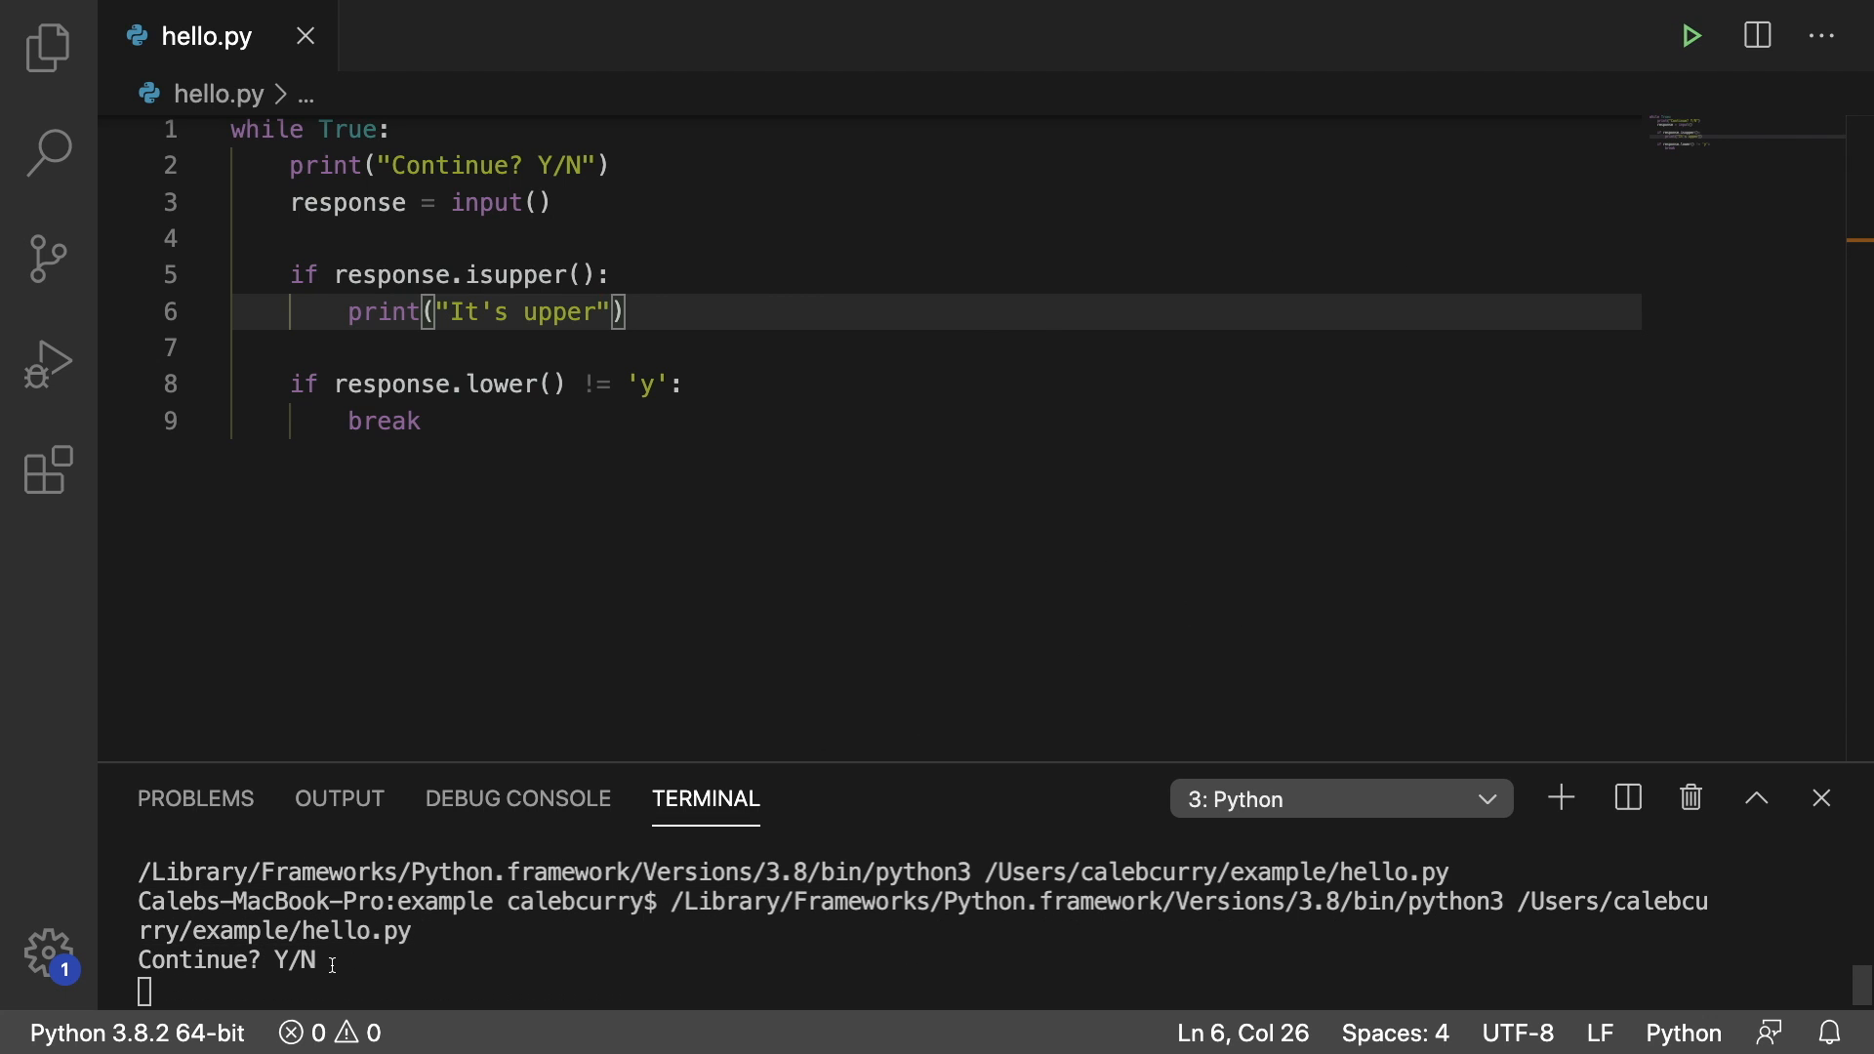
type("Y")
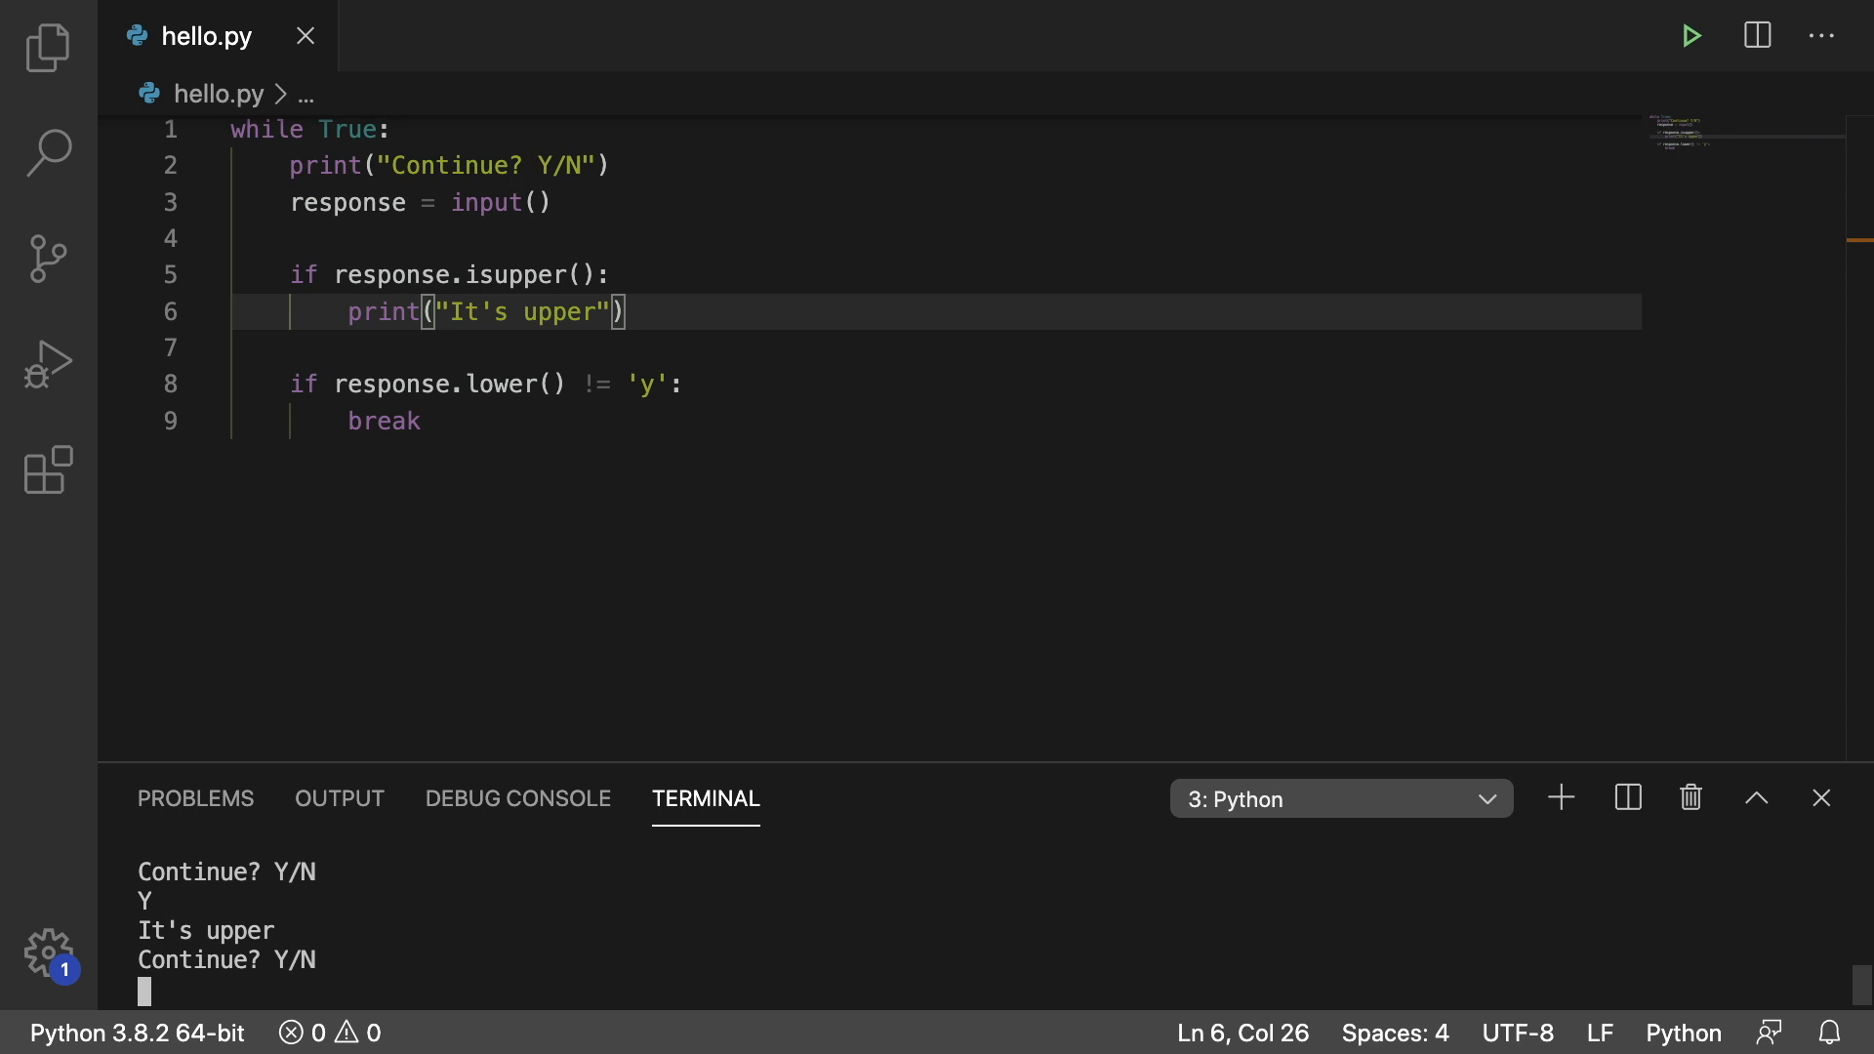
type("Yes")
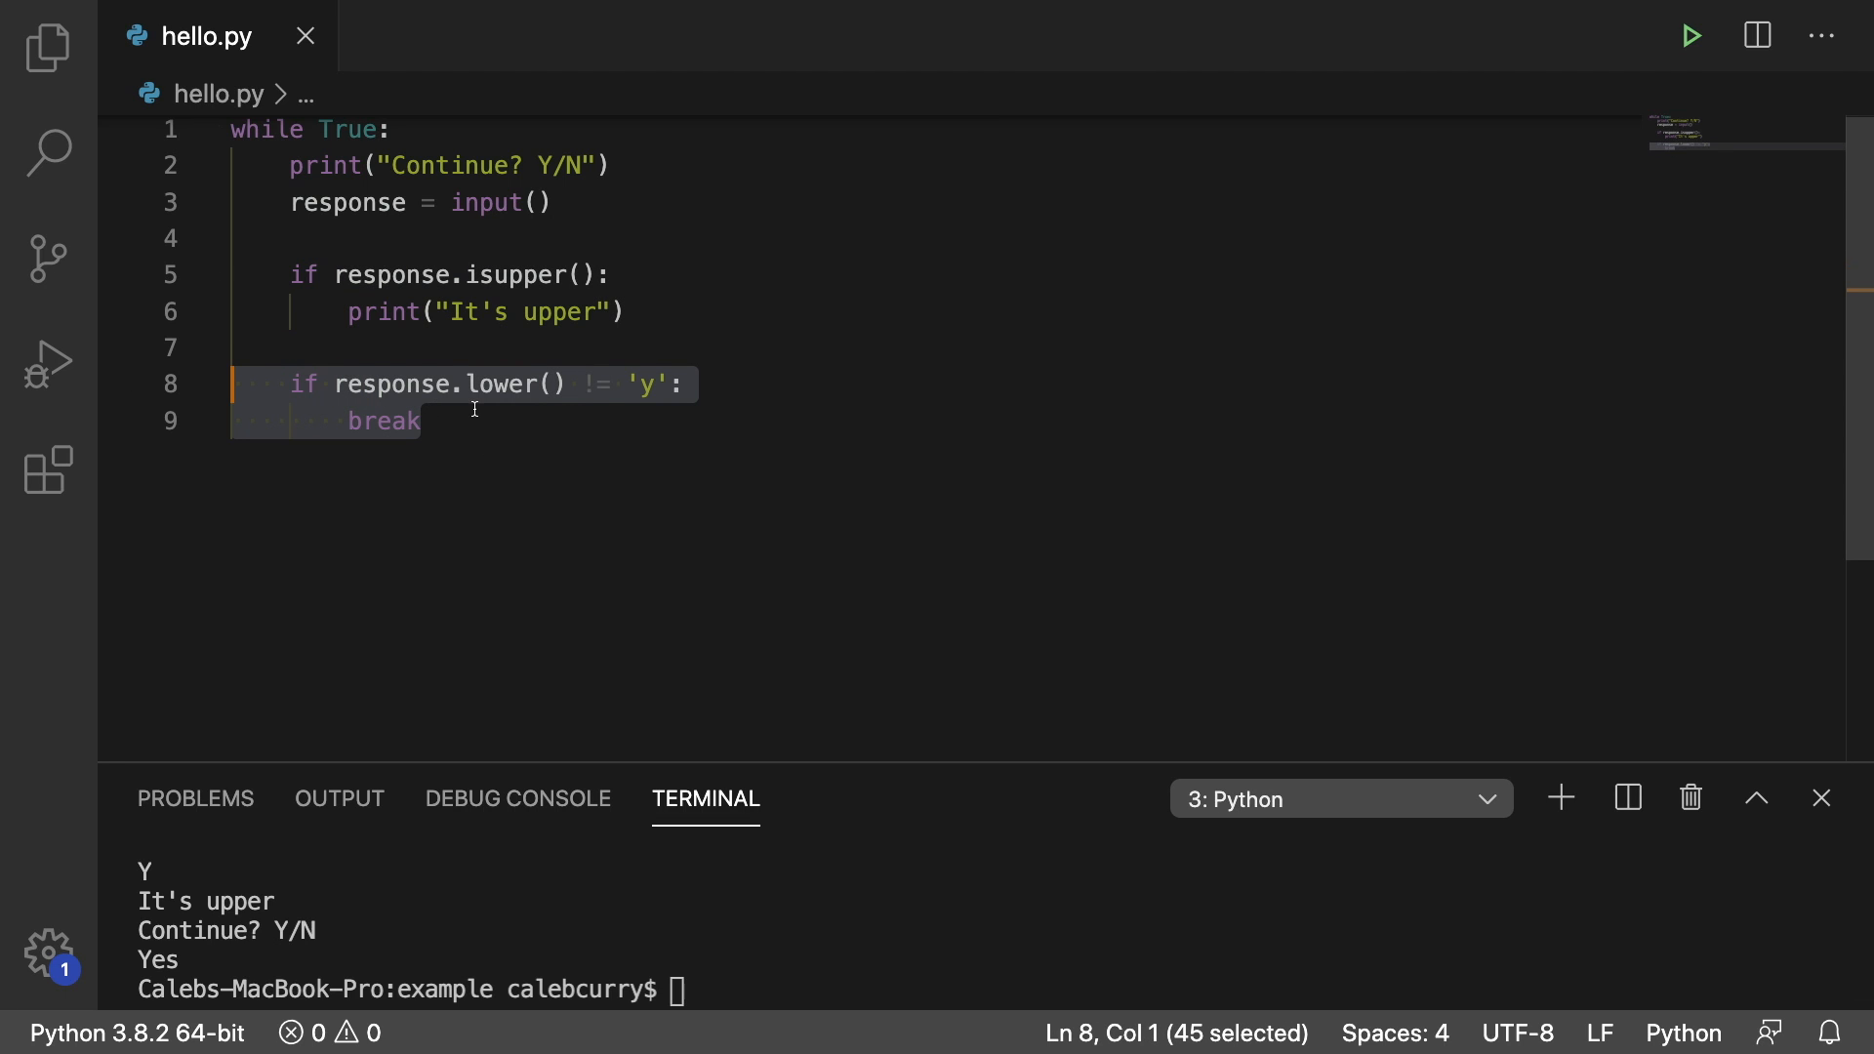
Rerun hello.py answering YES, which prints It's upper, then select the 'y' on line 8
left_click(612, 280)
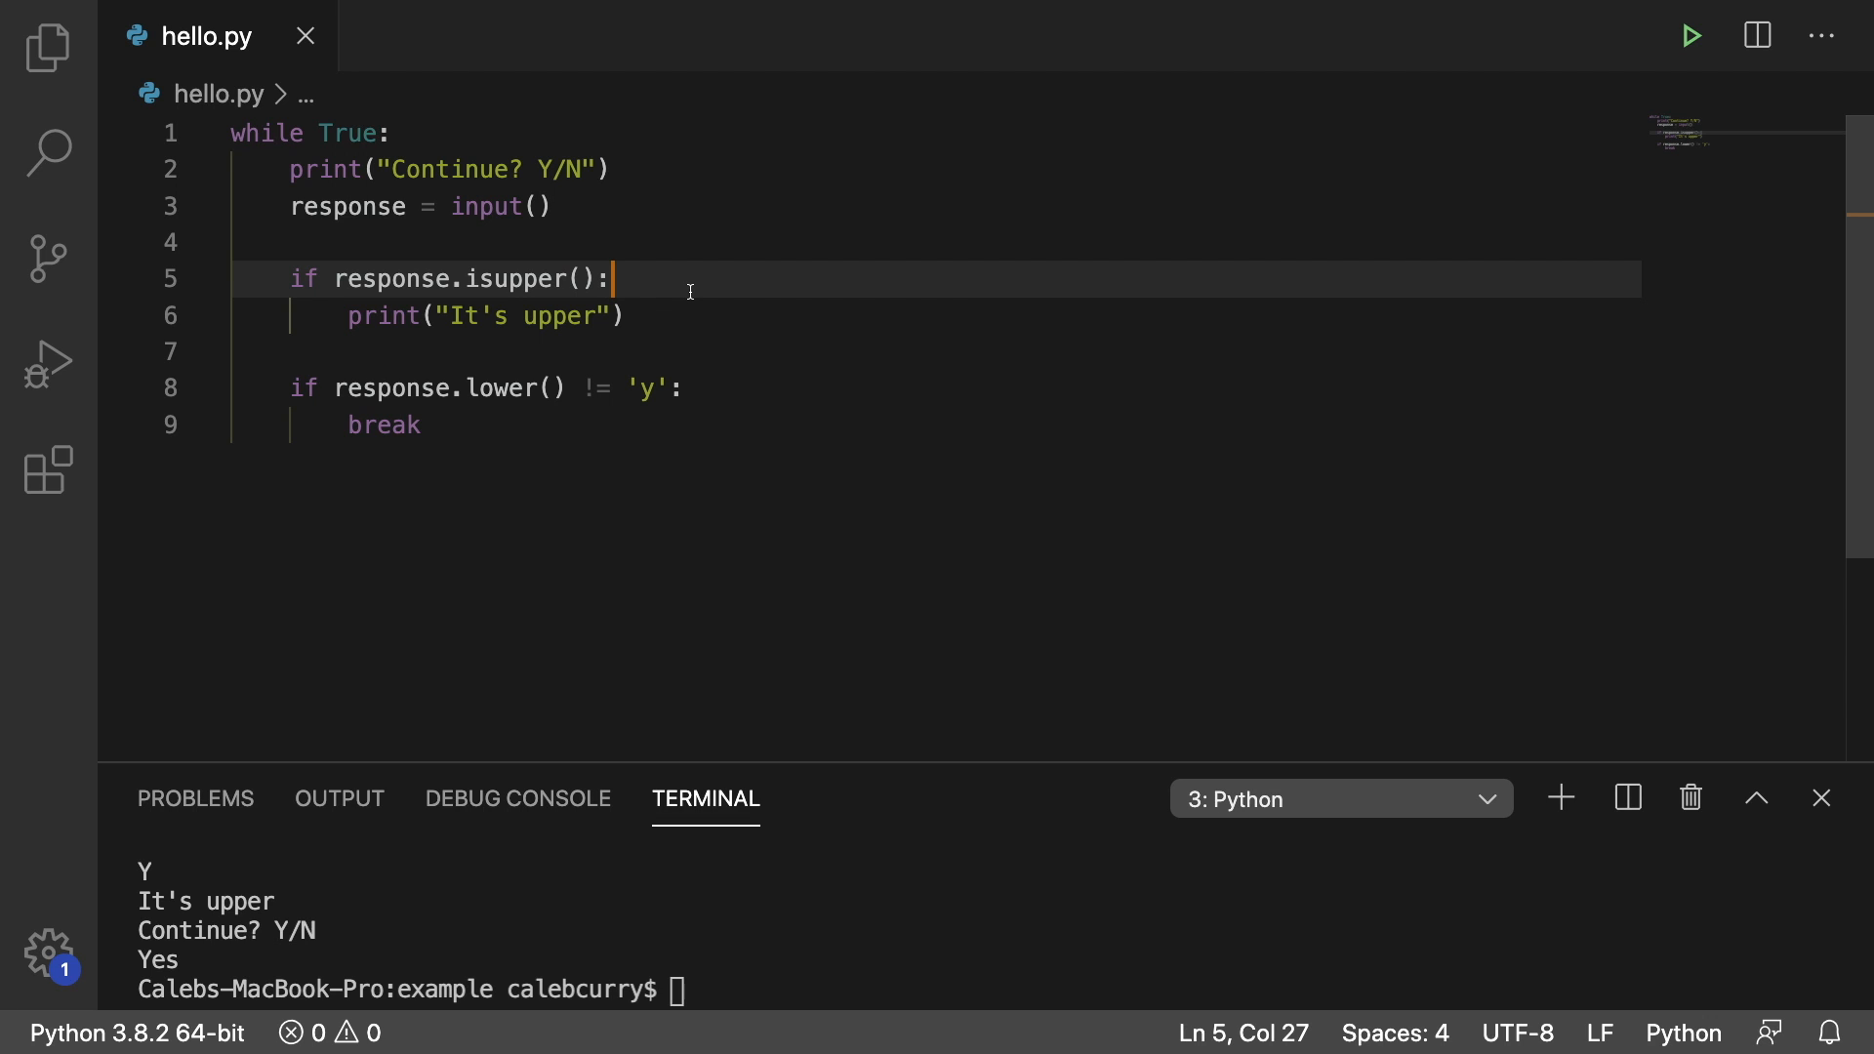
left_click(1690, 35)
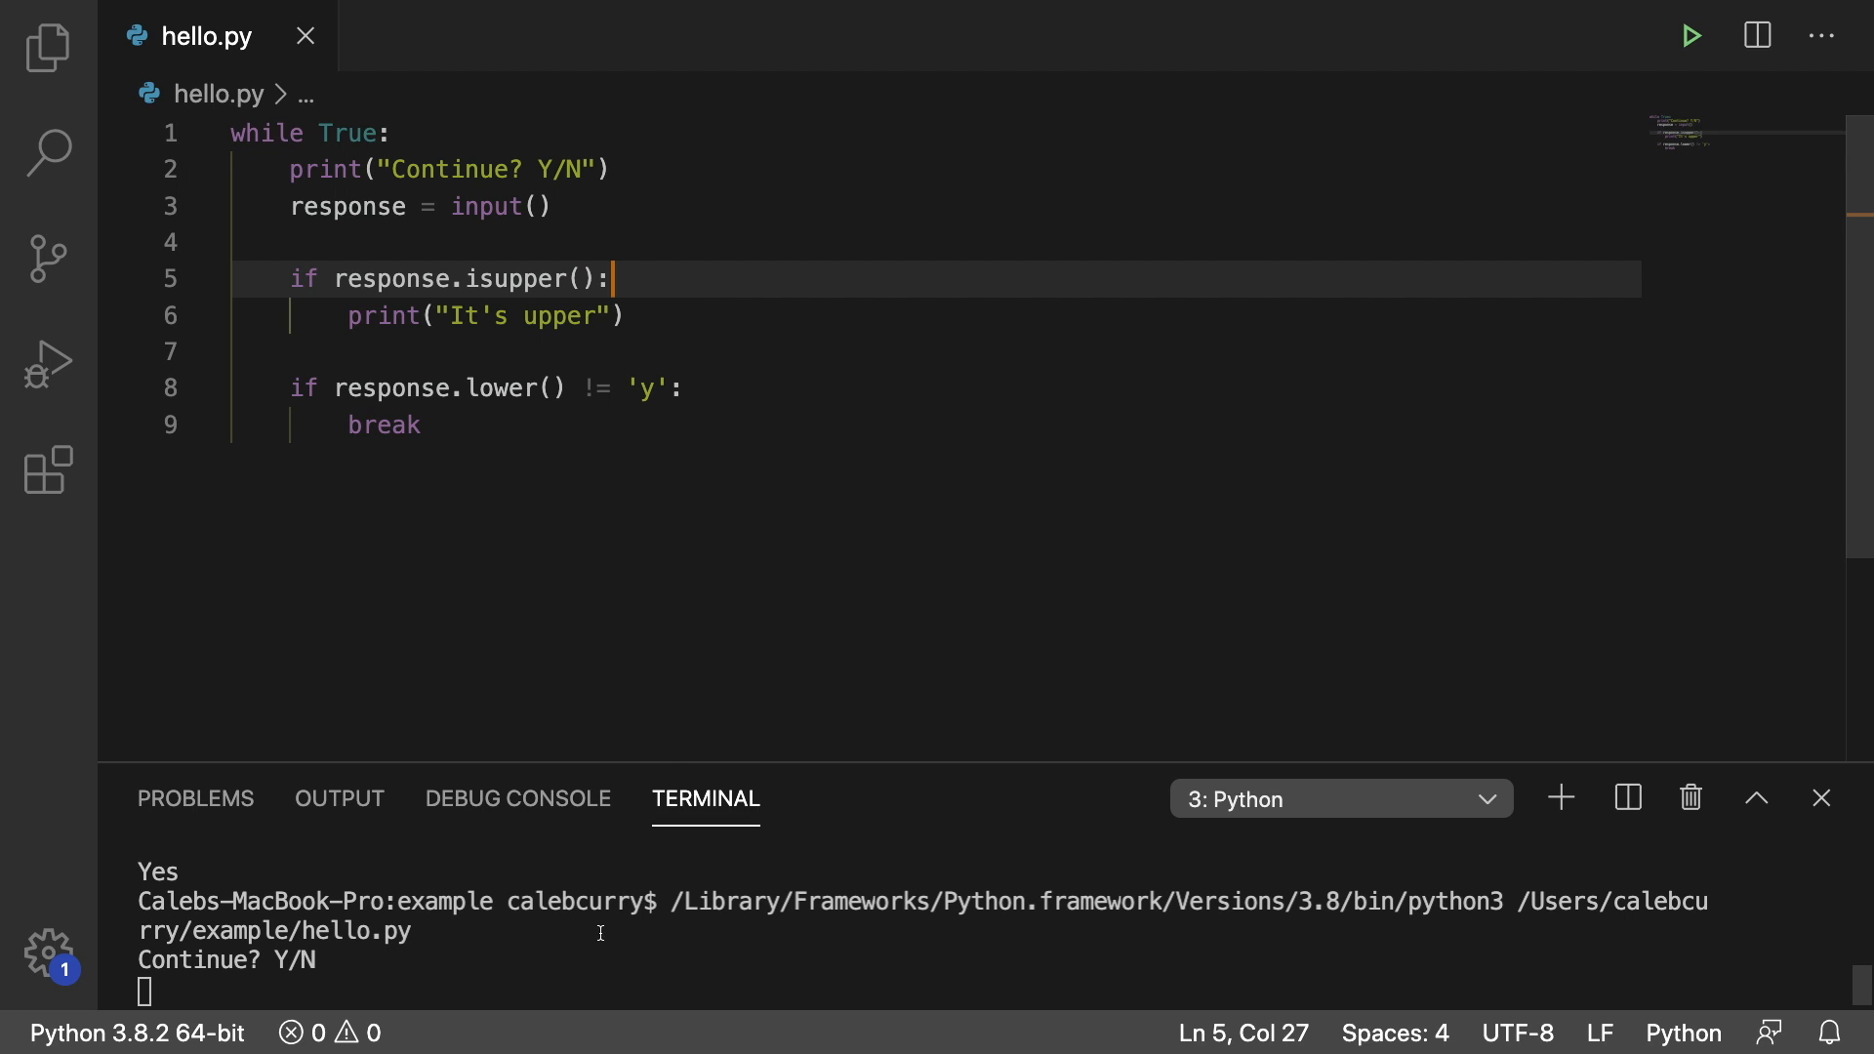
type("YES")
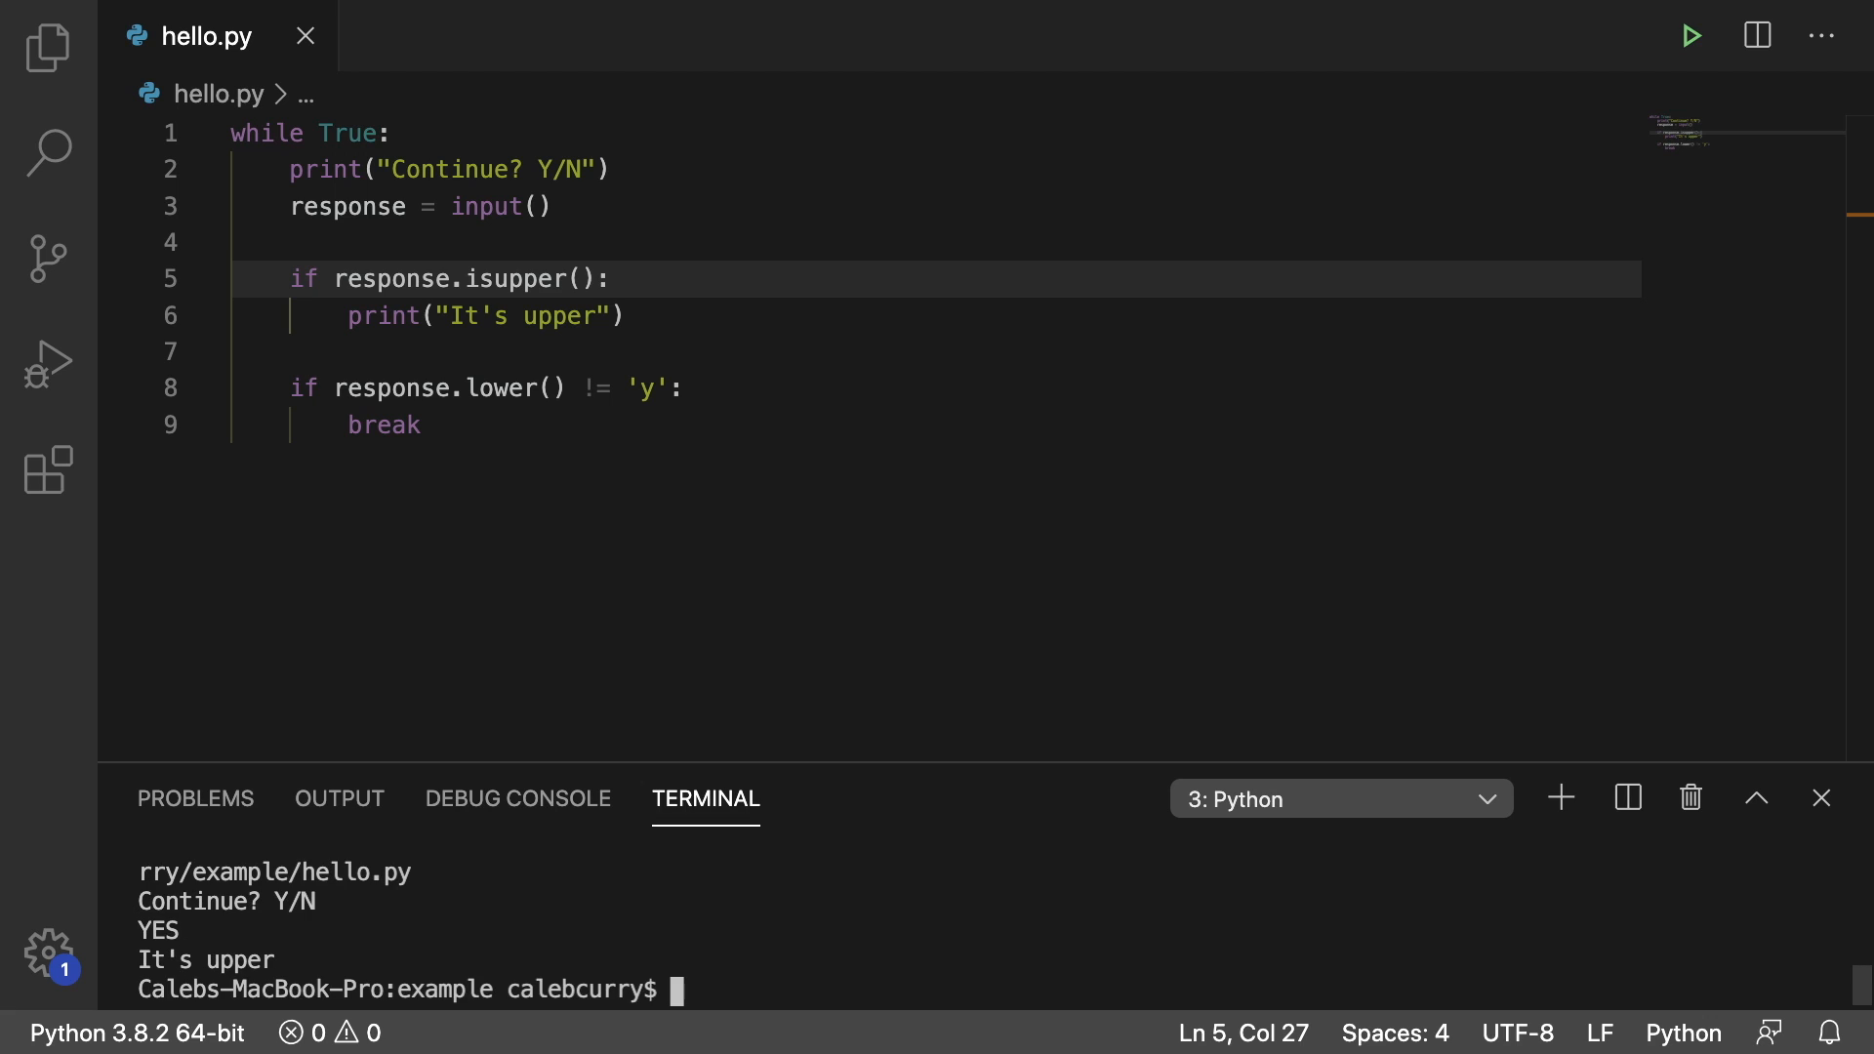
double_click(645, 388)
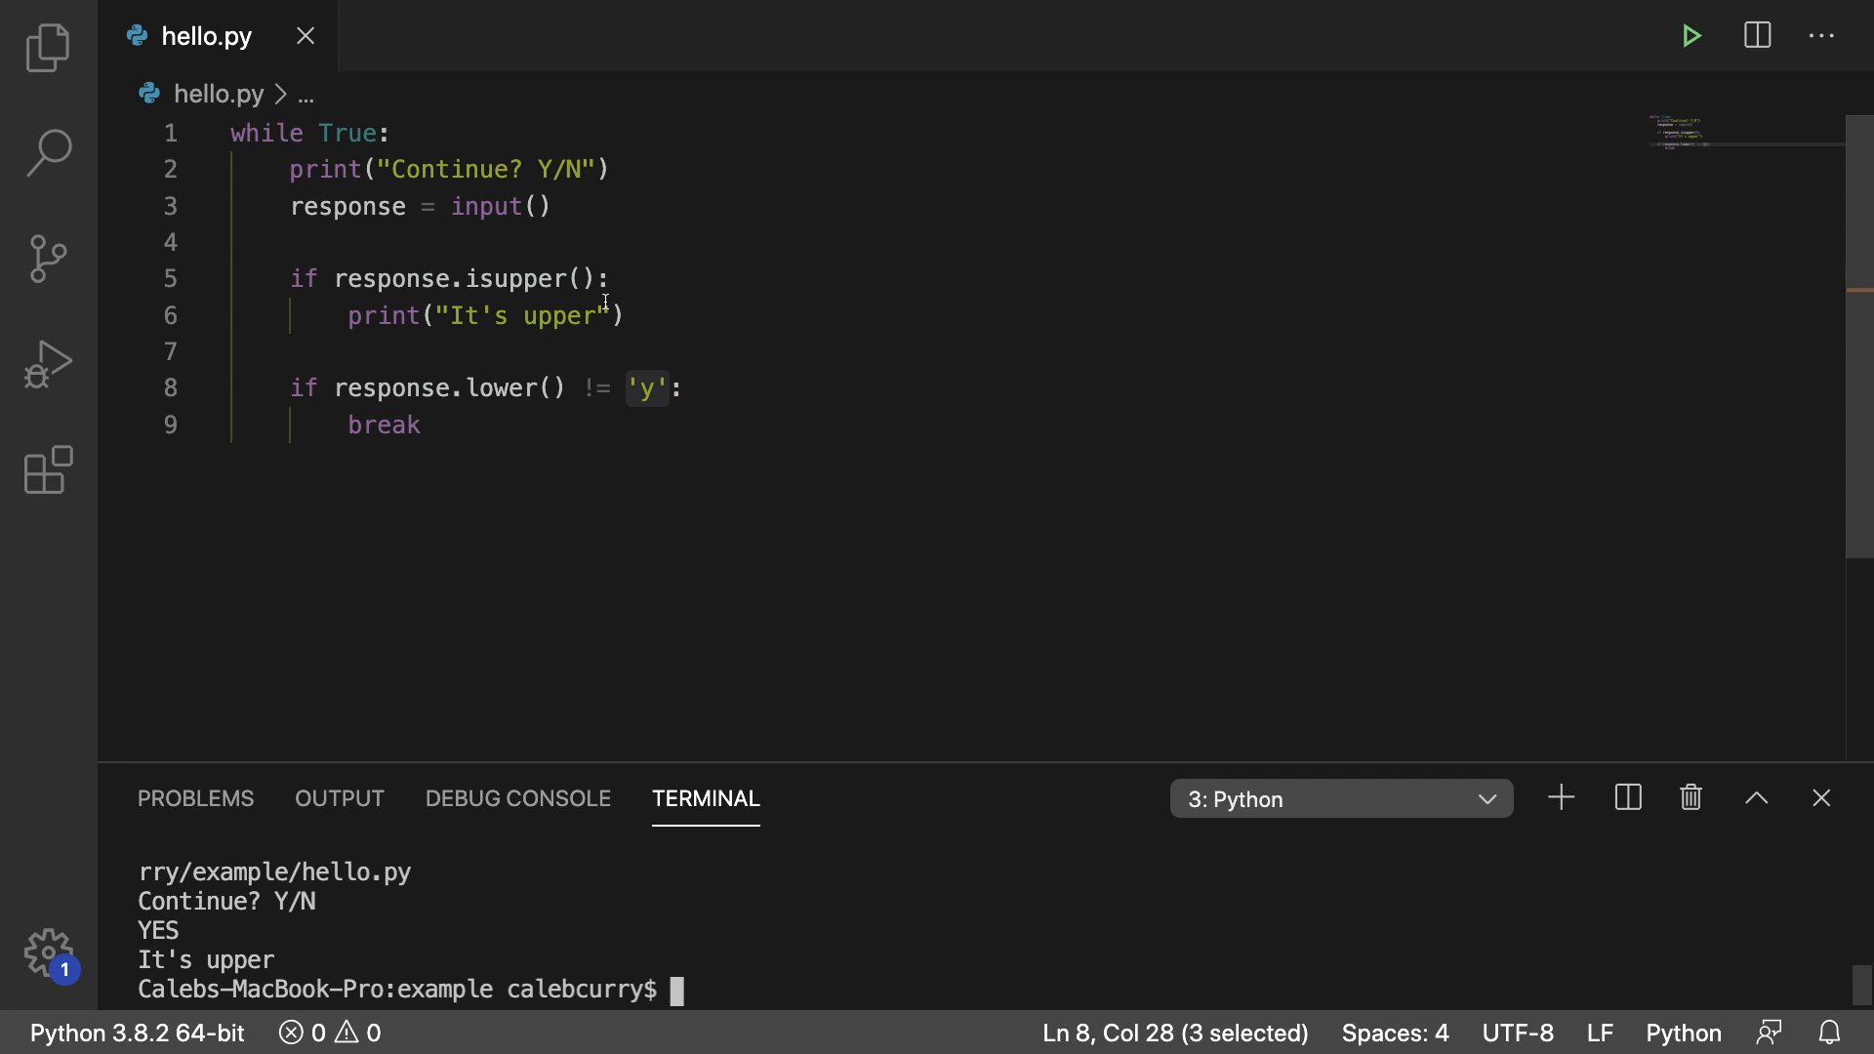
Change the uppercase message to NO NEED TO YELL! in the print call
type("NO NEED T")
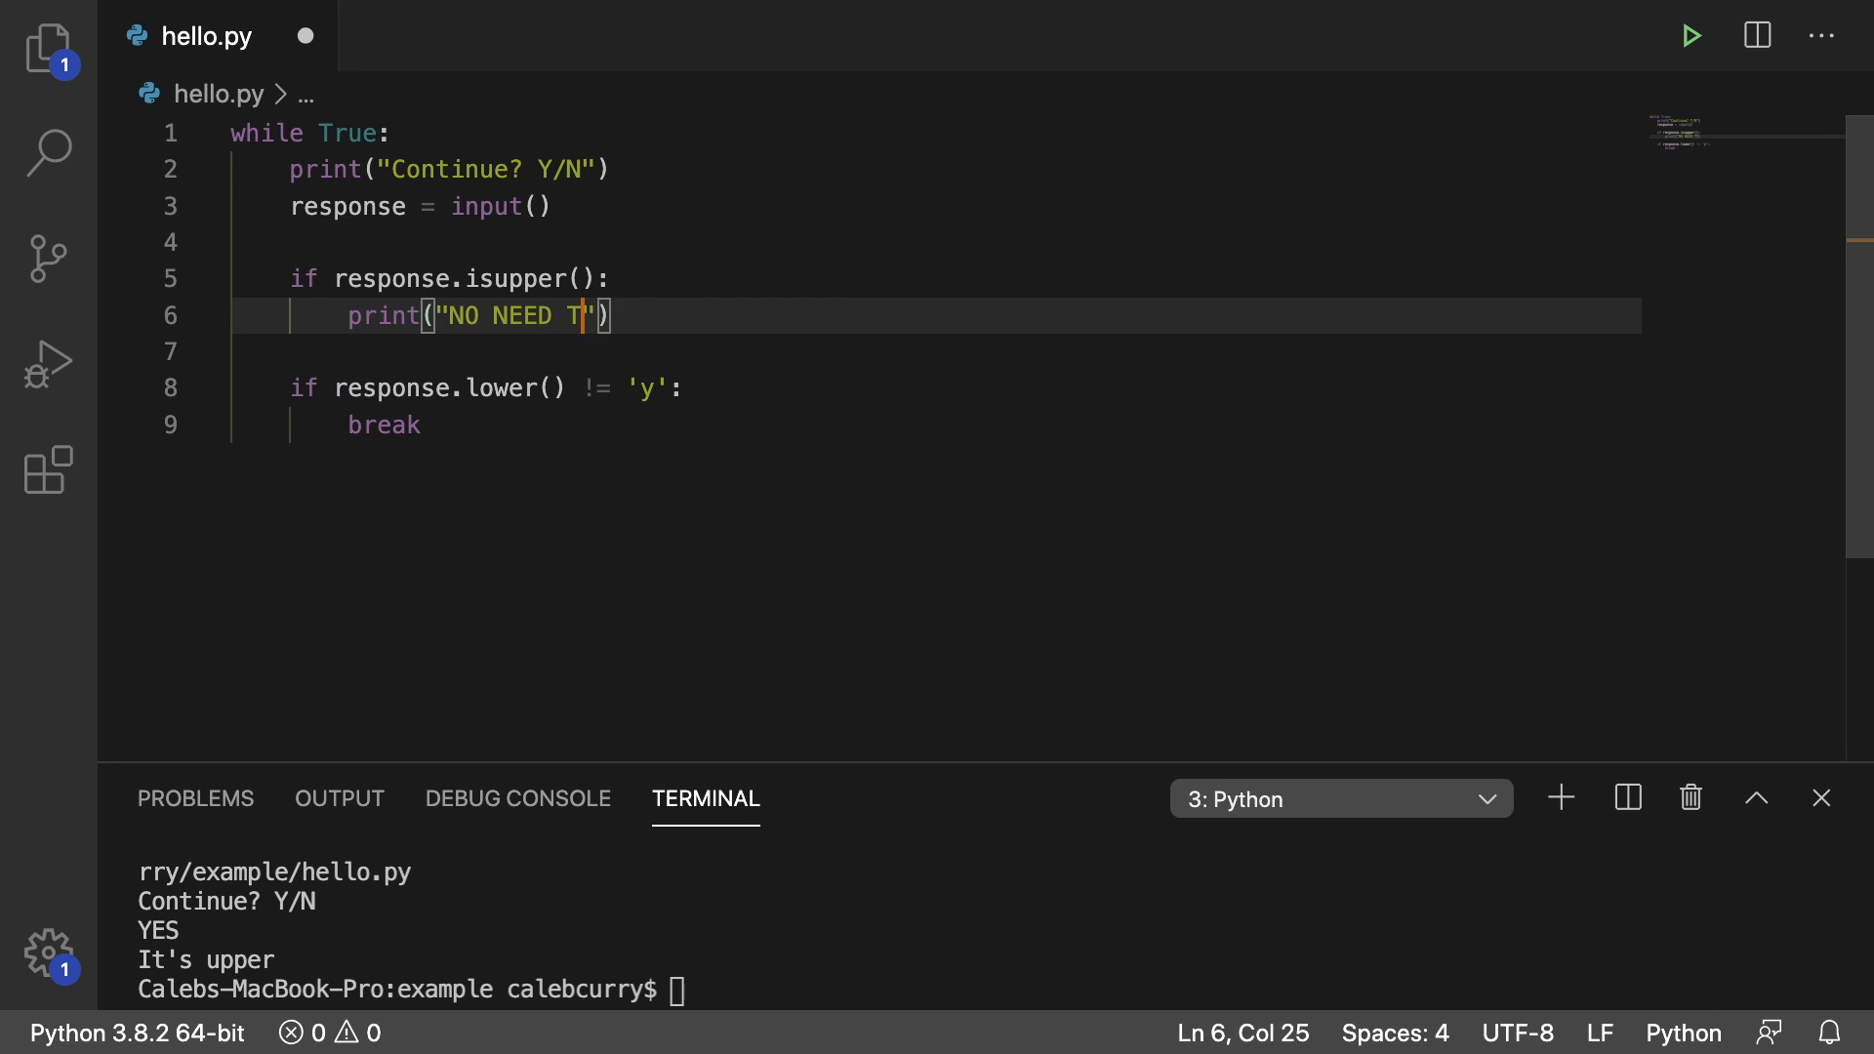
type("O YELL!")
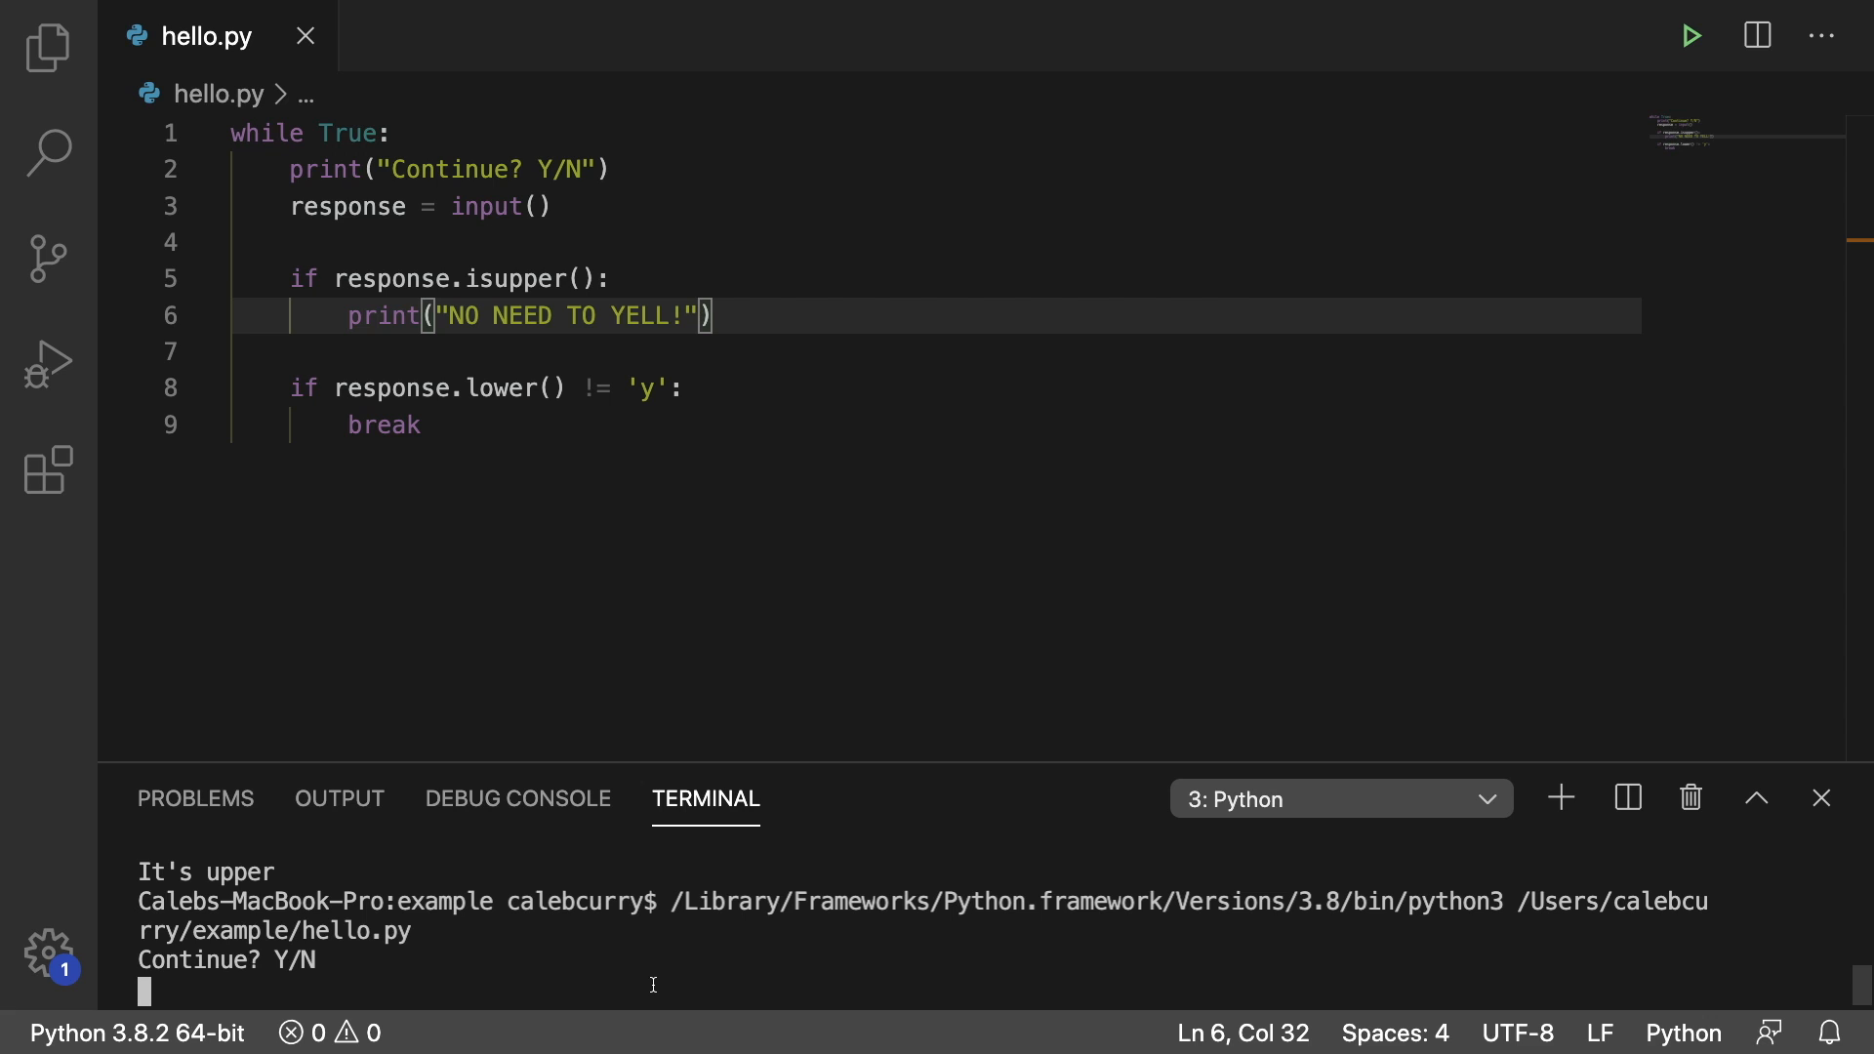